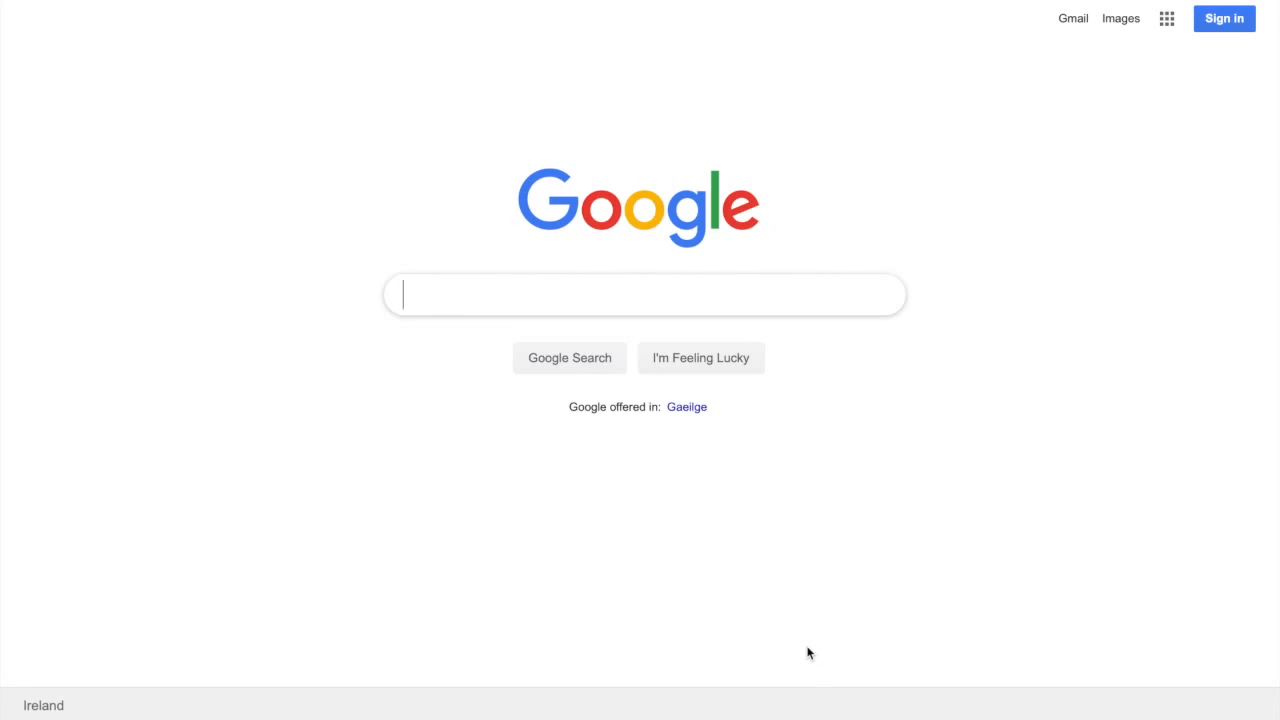
pyautogui.moveTo(824, 316)
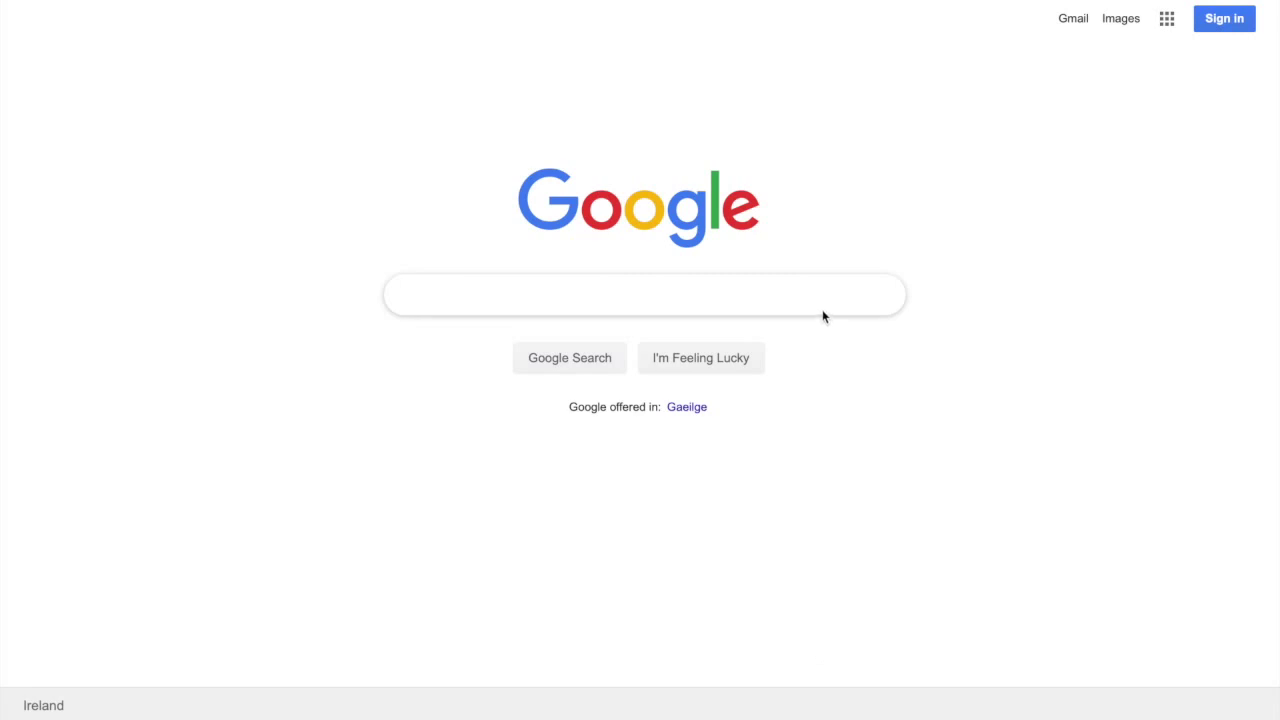
# Step: Search Google for 'Google Search Consol' and run the search
pyautogui.write('Google')
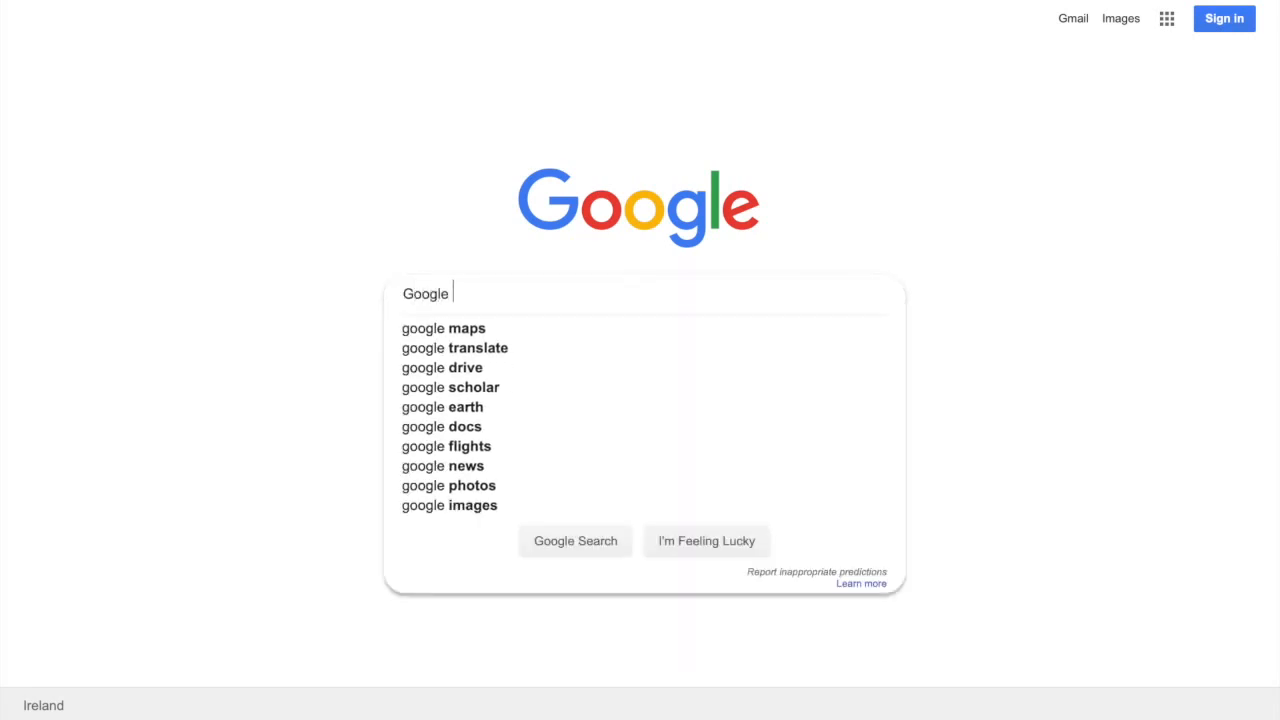
pyautogui.write('Search Console Brasil')
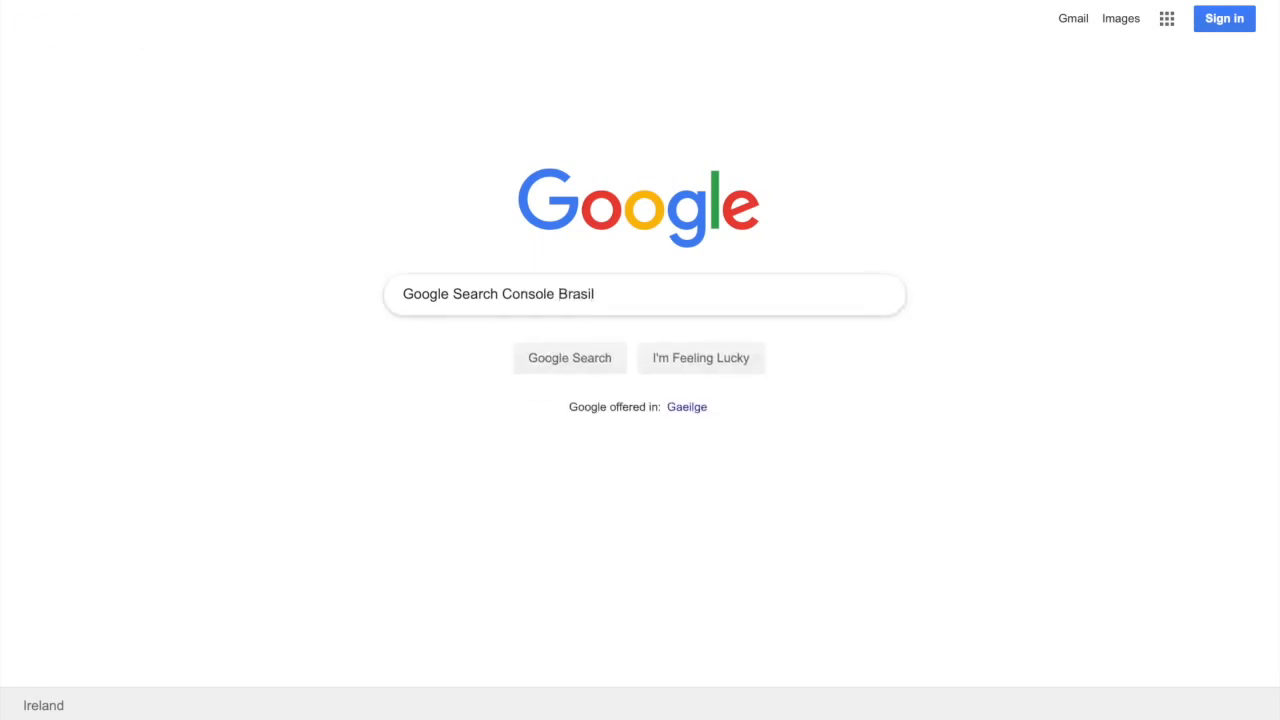
pyautogui.click(568, 356)
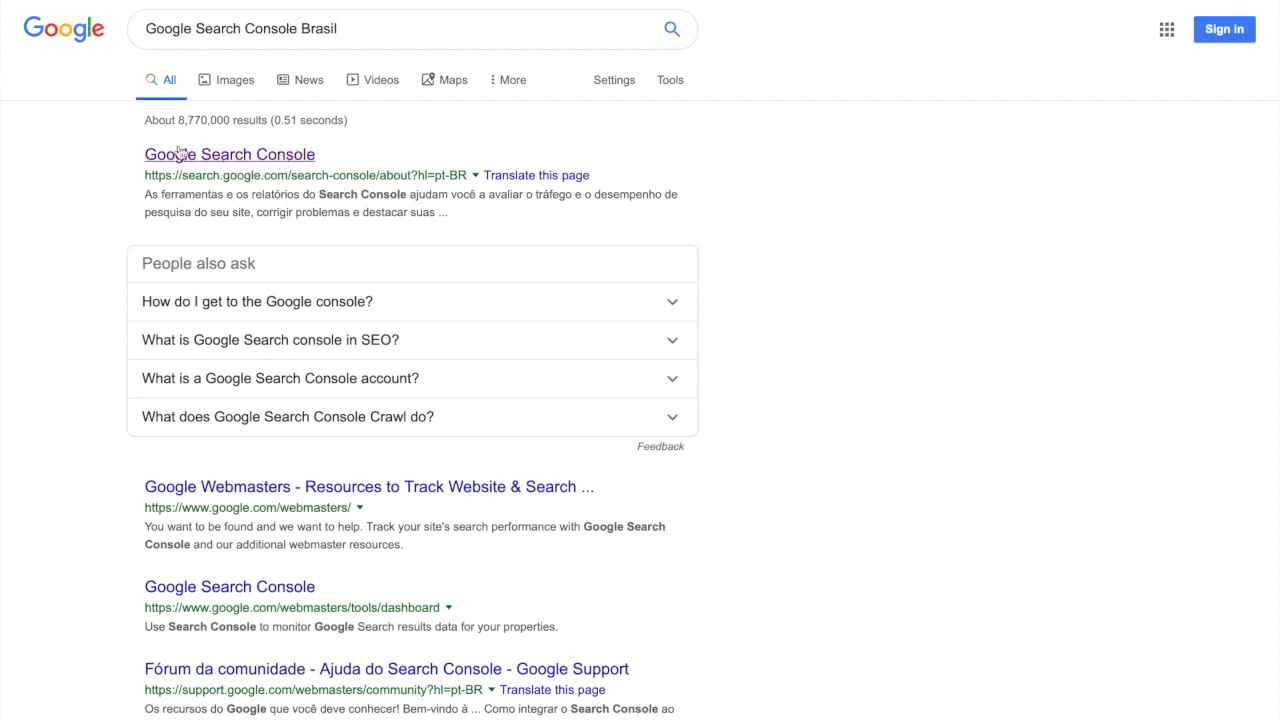
# Step: Enter Search Console via 'Iniciar agora' and sign in with the account password
pyautogui.click(228, 154)
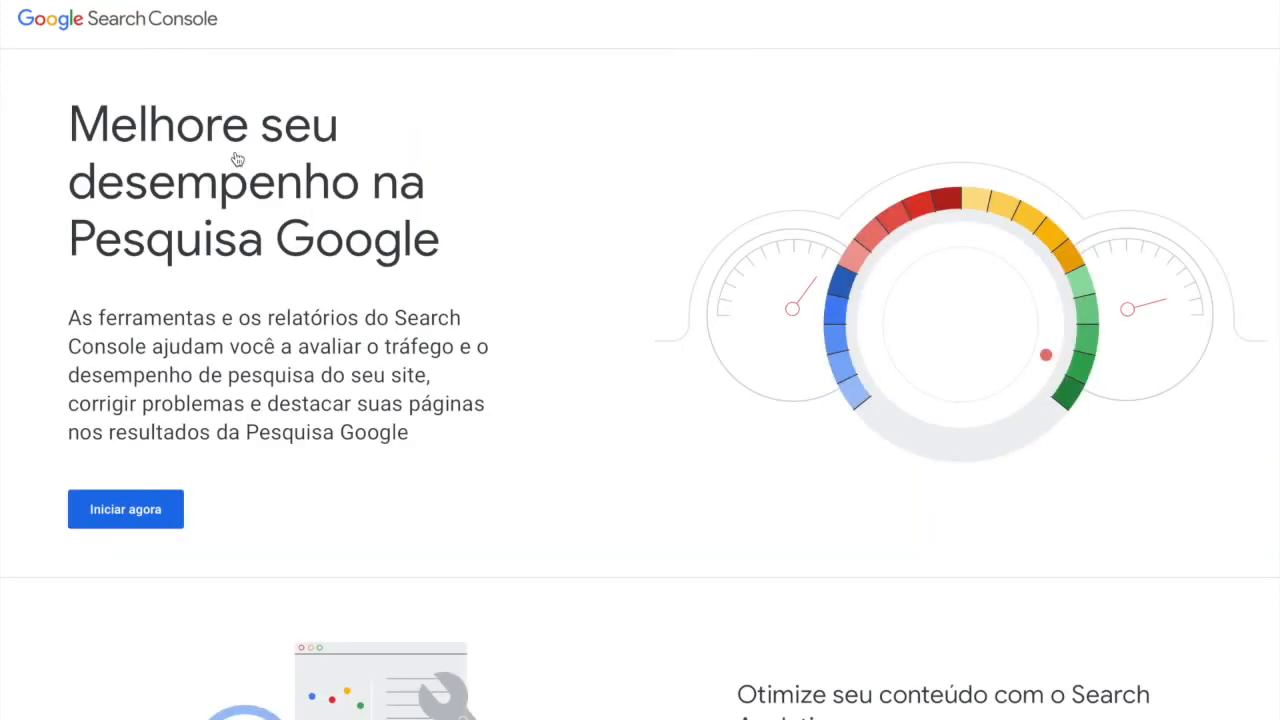
pyautogui.moveTo(168, 478)
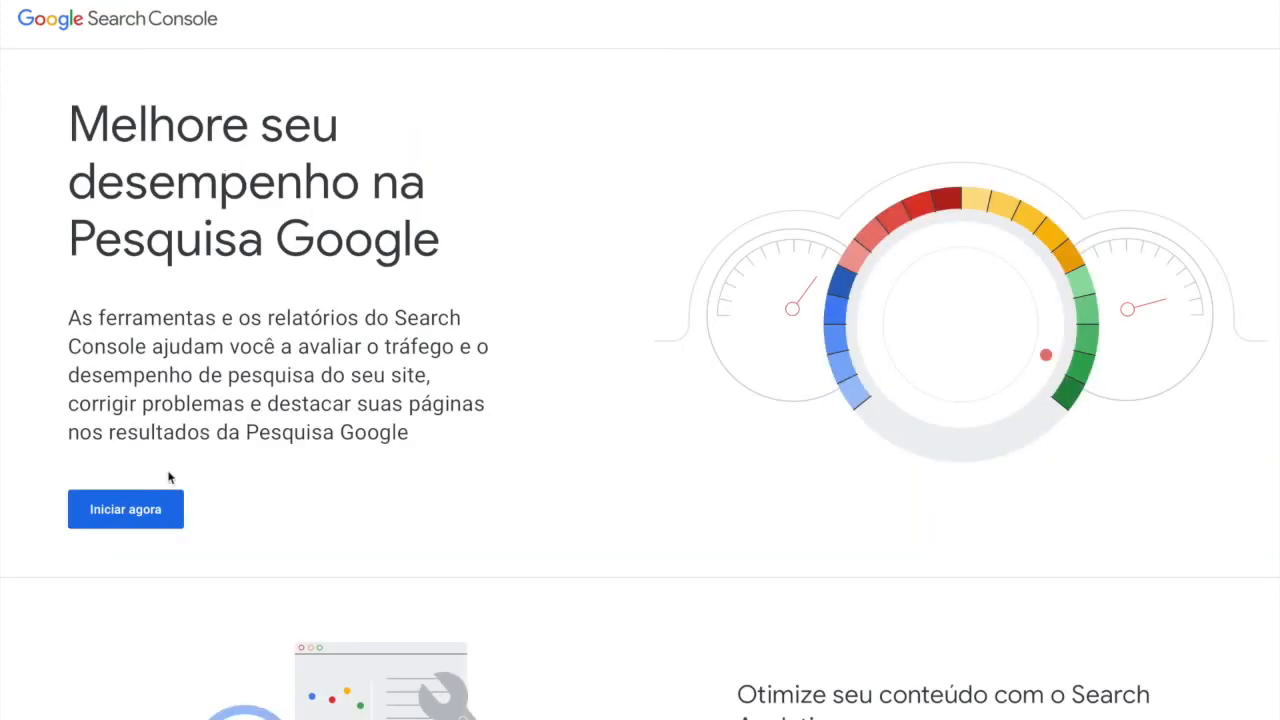
pyautogui.click(124, 510)
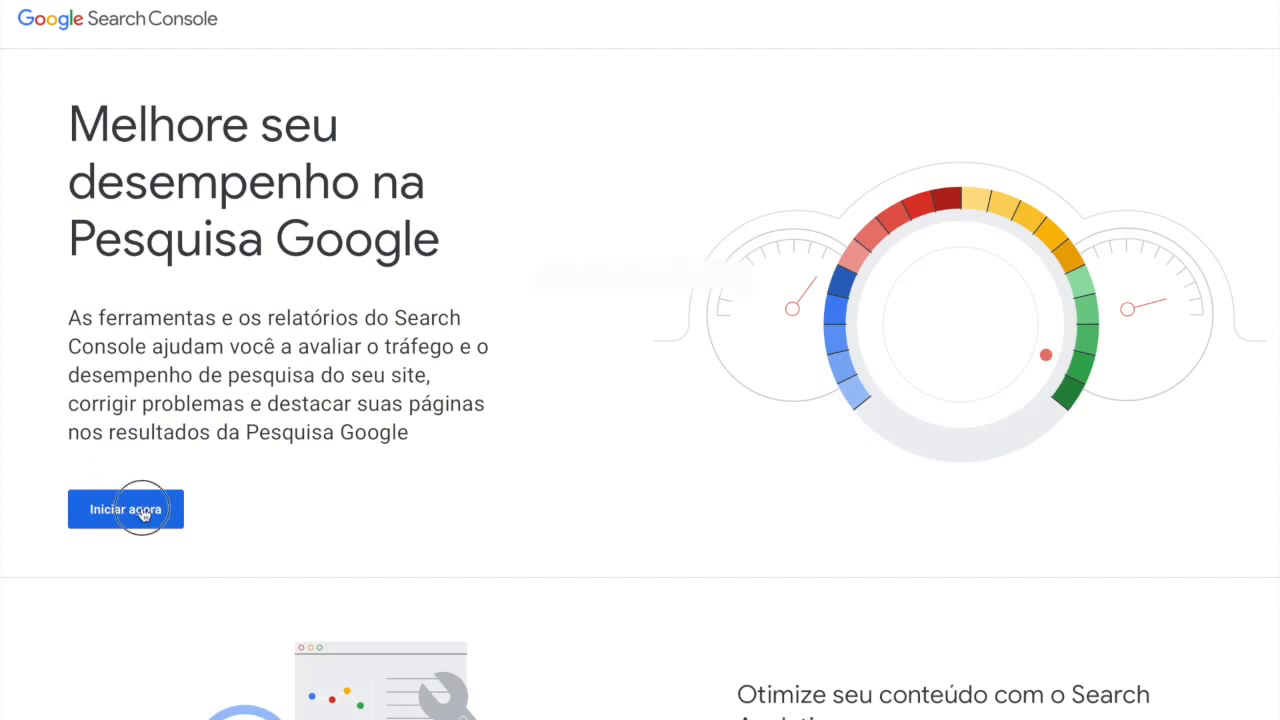
pyautogui.click(124, 510)
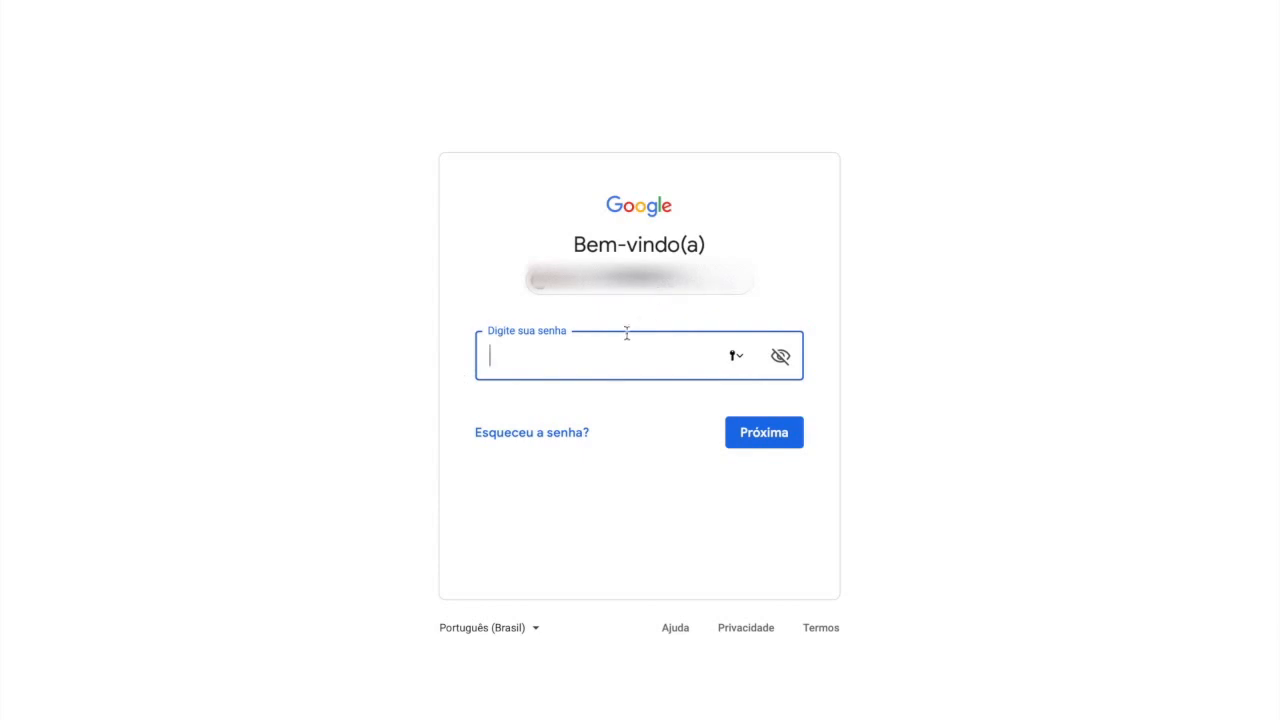
pyautogui.click(764, 432)
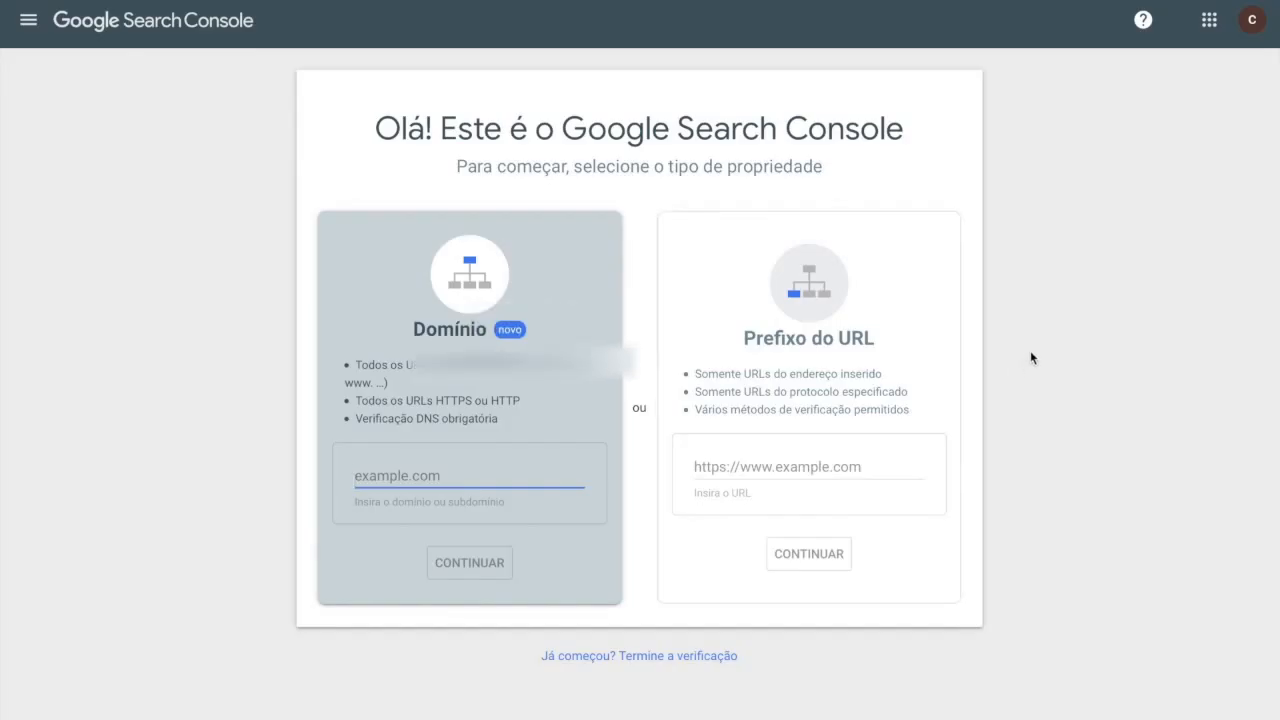
pyautogui.moveTo(758, 490)
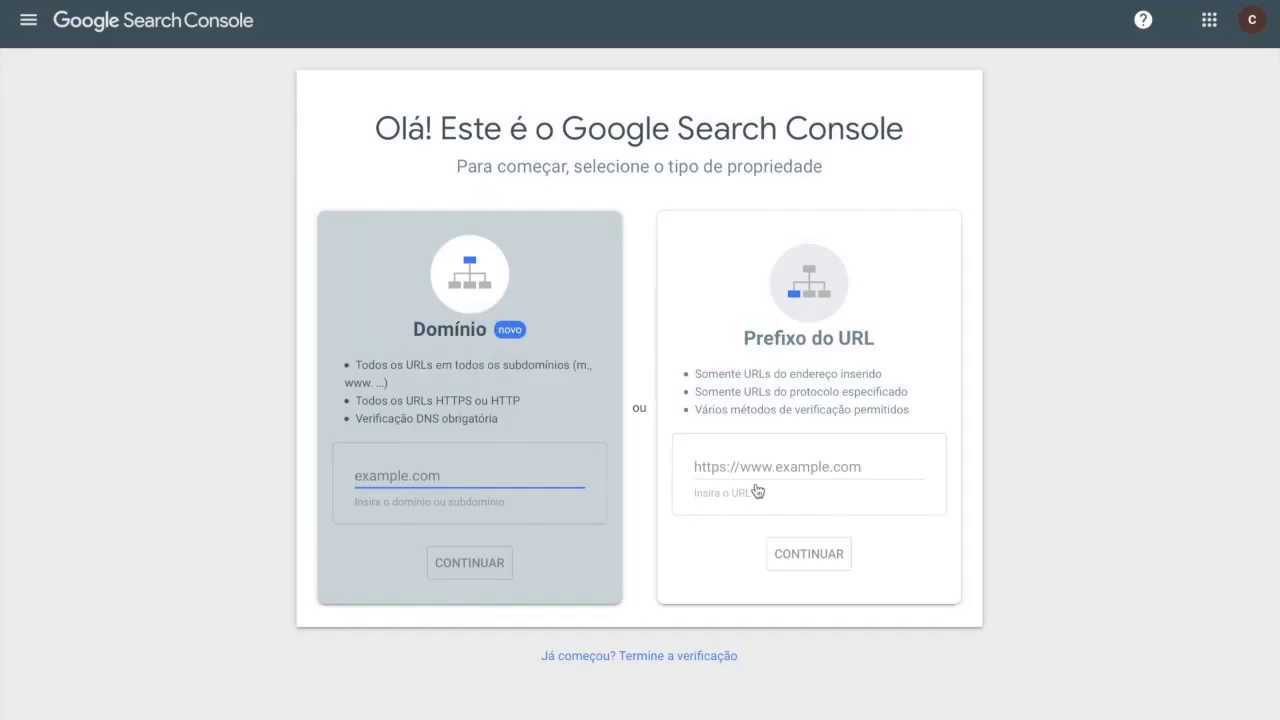
pyautogui.moveTo(1120, 398)
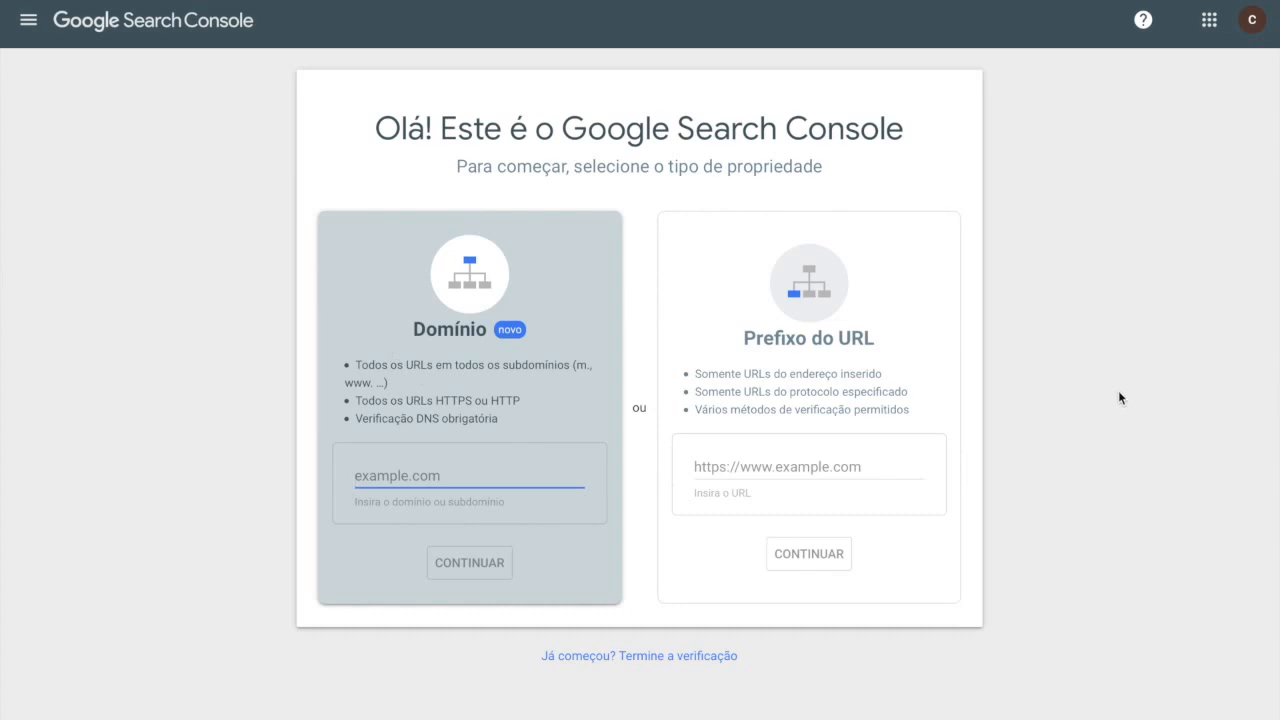
pyautogui.moveTo(1122, 378)
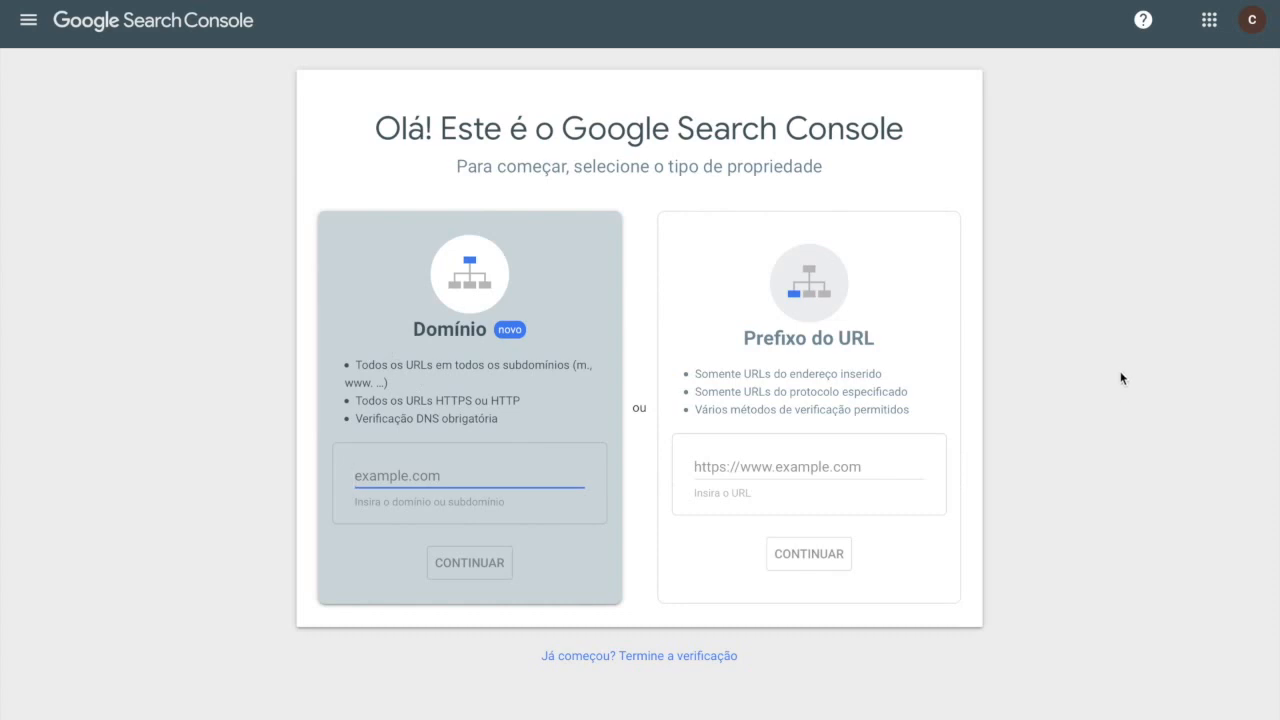
pyautogui.moveTo(1118, 364)
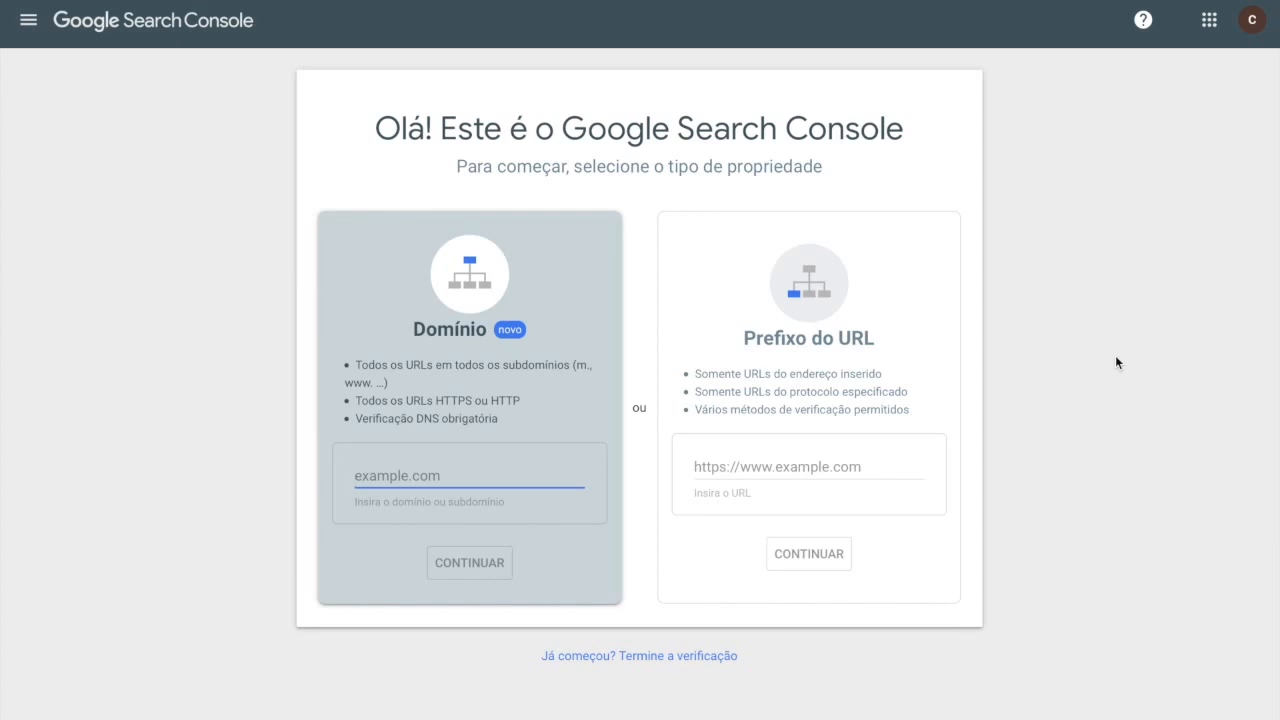
pyautogui.moveTo(922, 442)
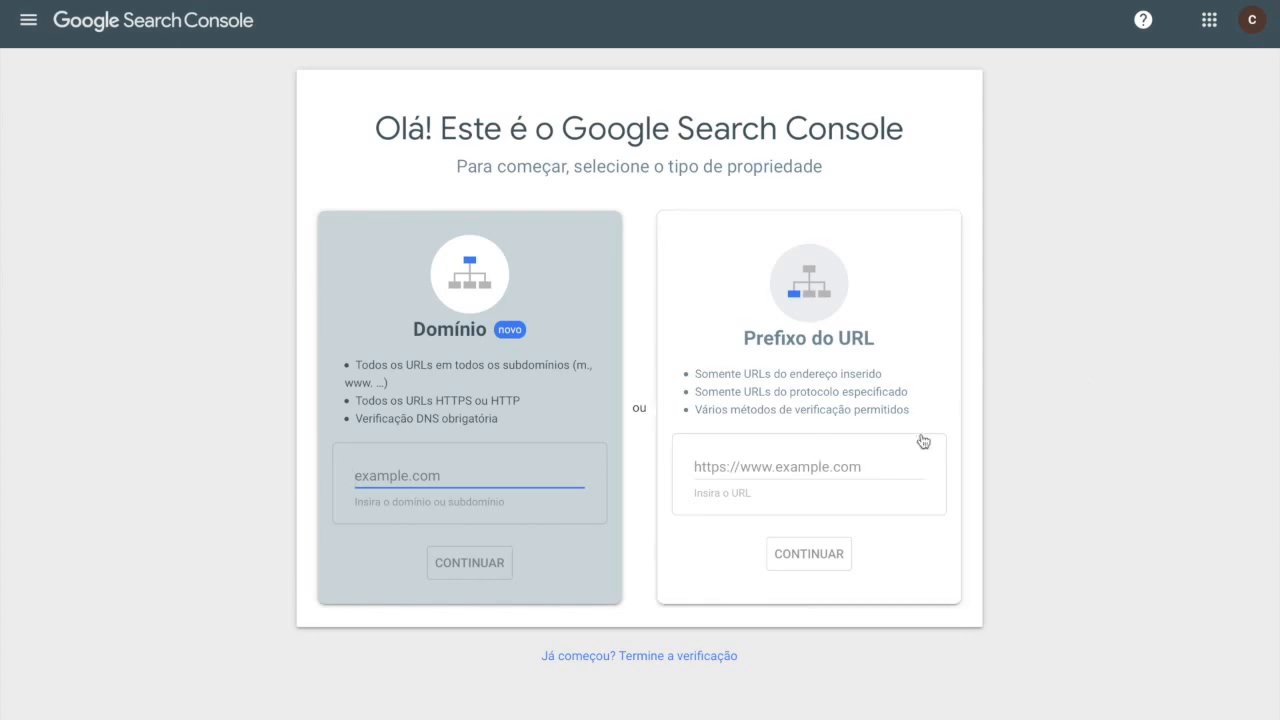
# Step: Select the 'Prefixo do URL' card so its site address field is ready
pyautogui.click(808, 466)
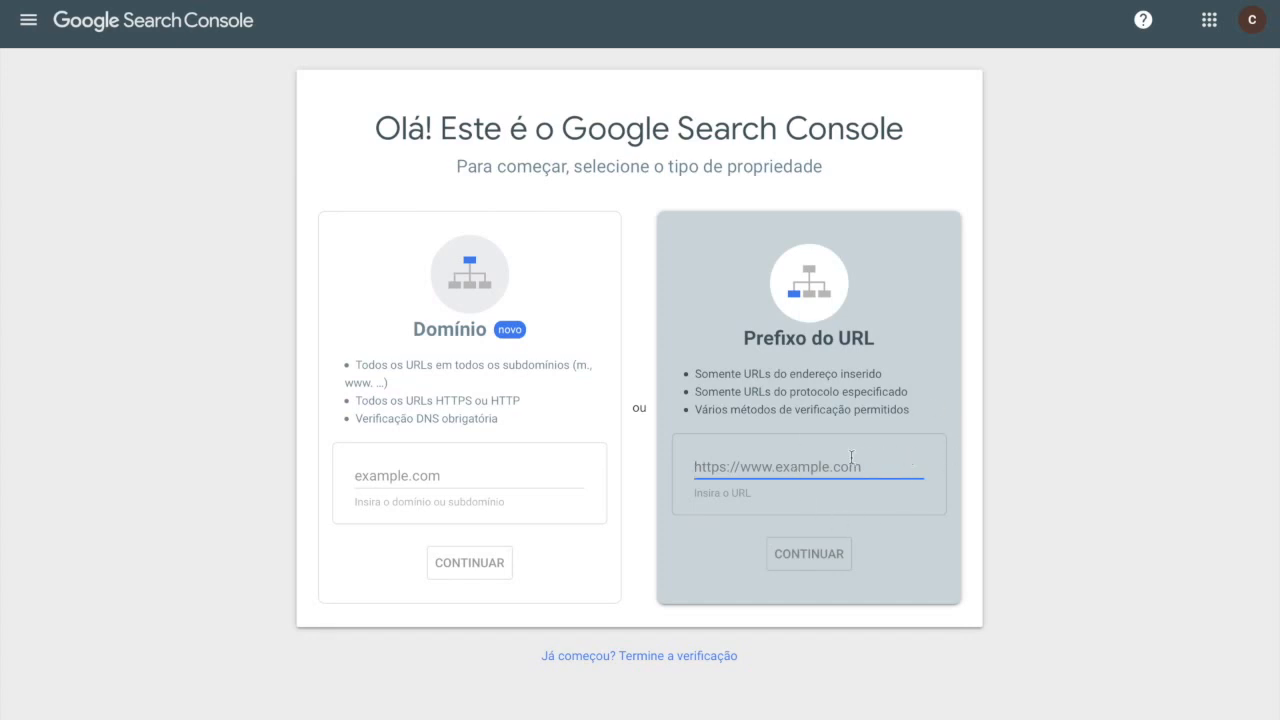
pyautogui.moveTo(876, 470)
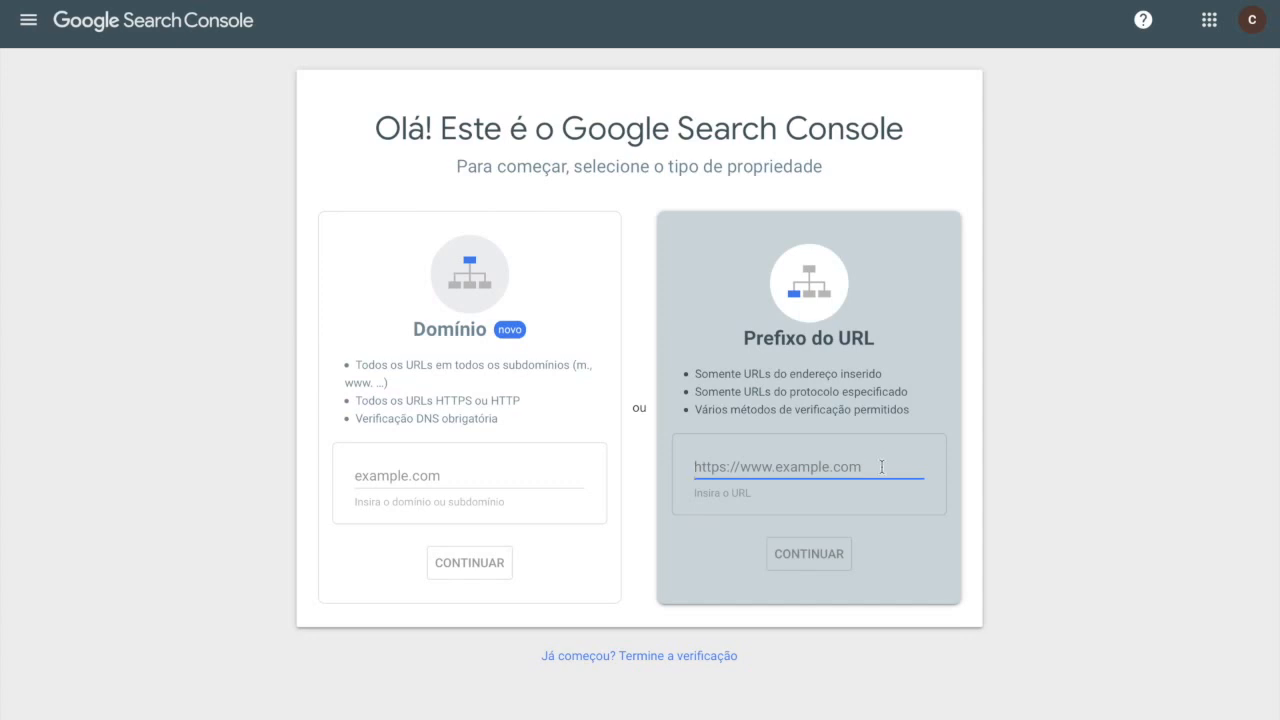
pyautogui.moveTo(1100, 280)
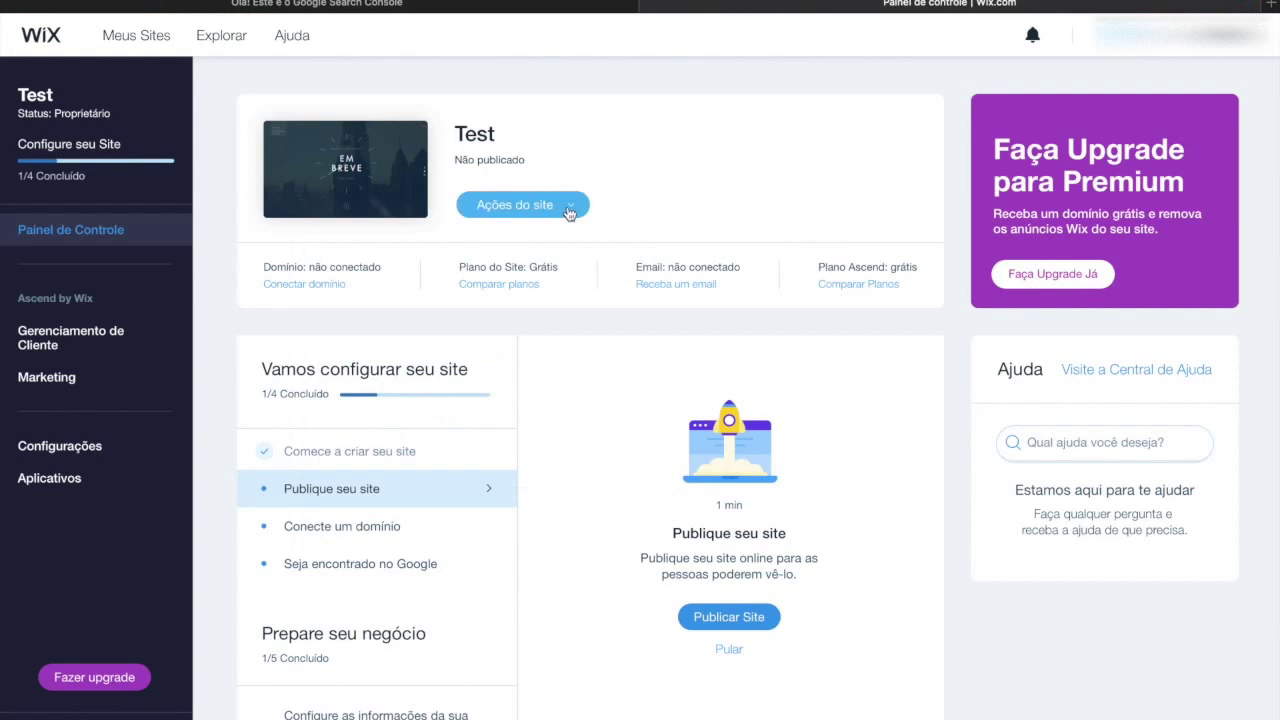
pyautogui.moveTo(606, 172)
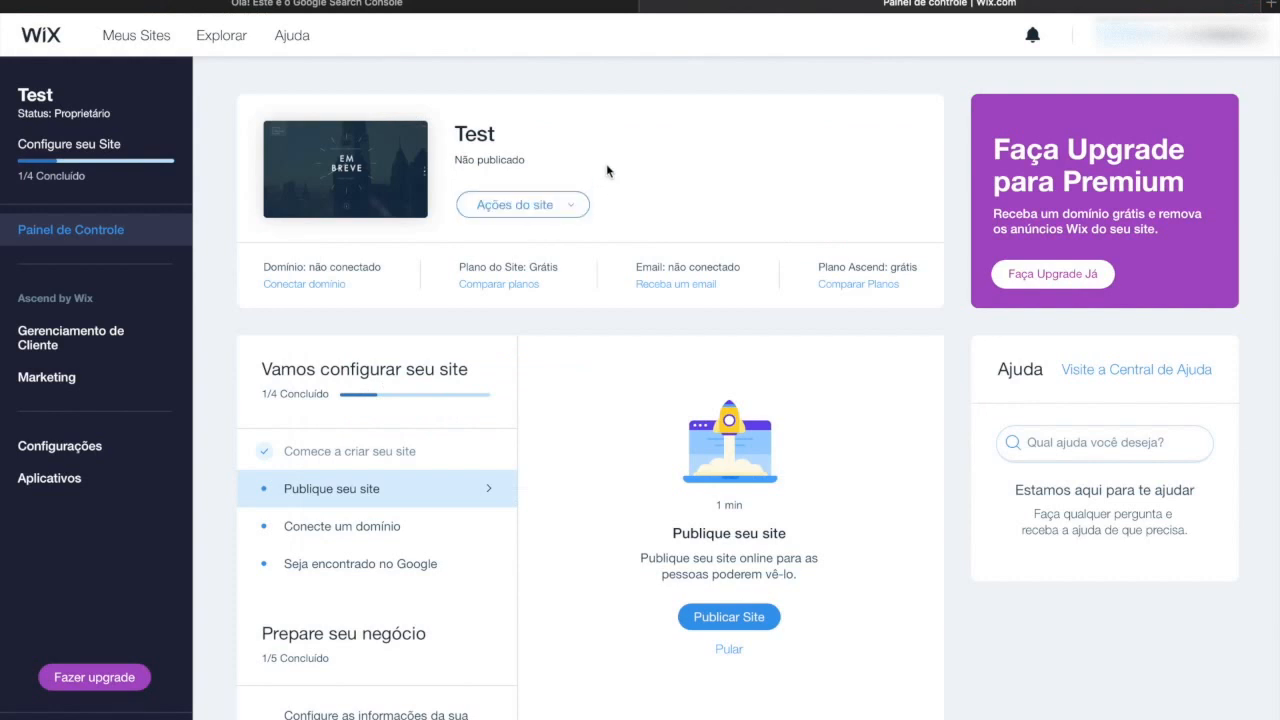
pyautogui.moveTo(532, 168)
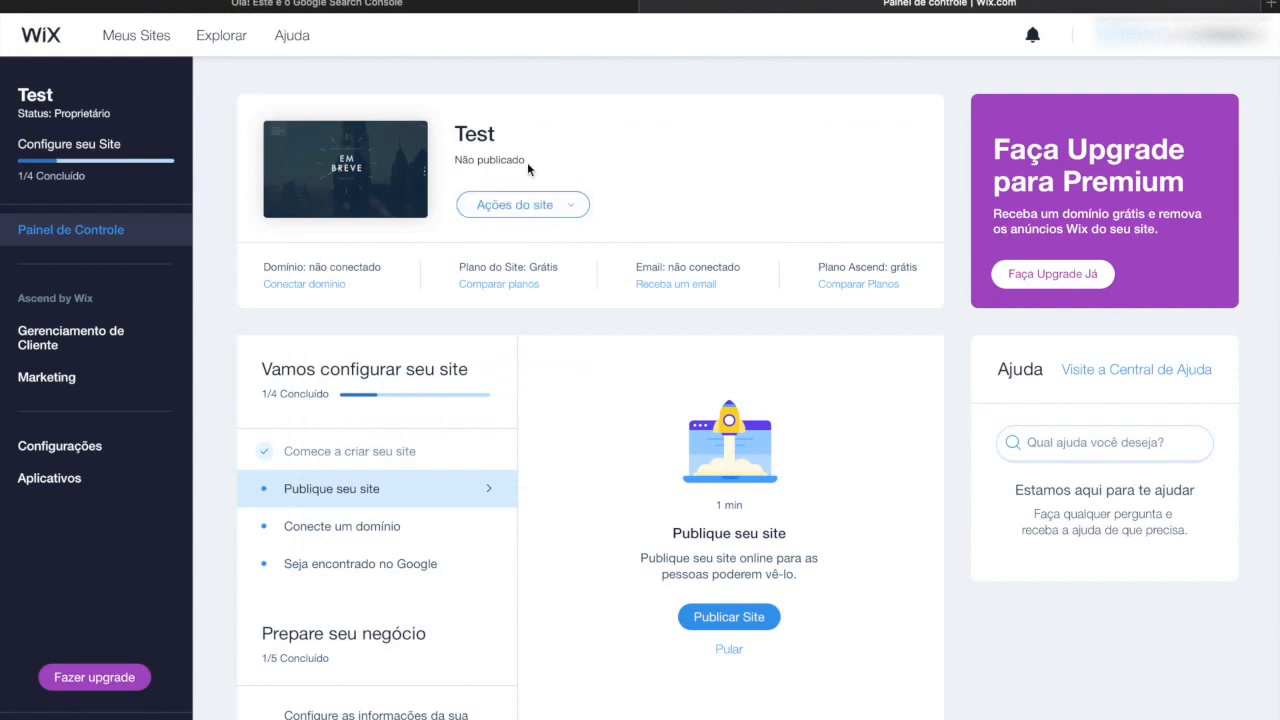
pyautogui.moveTo(444, 164)
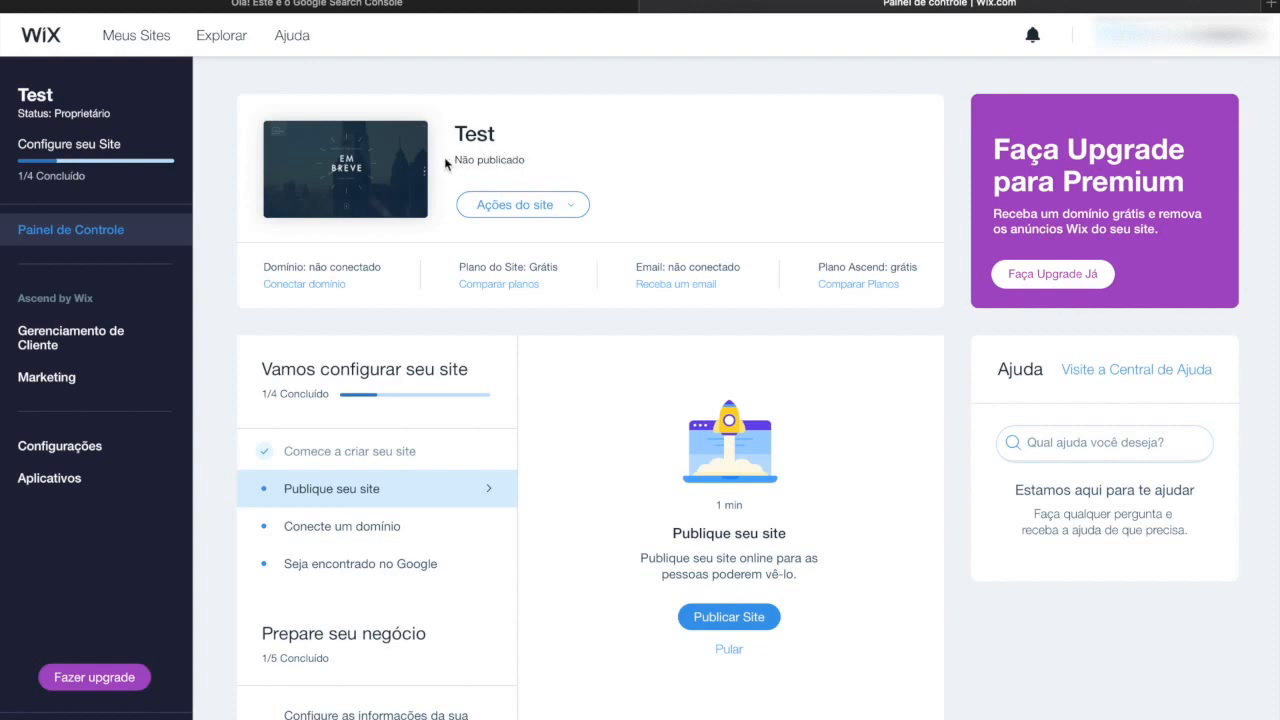
pyautogui.moveTo(480, 160)
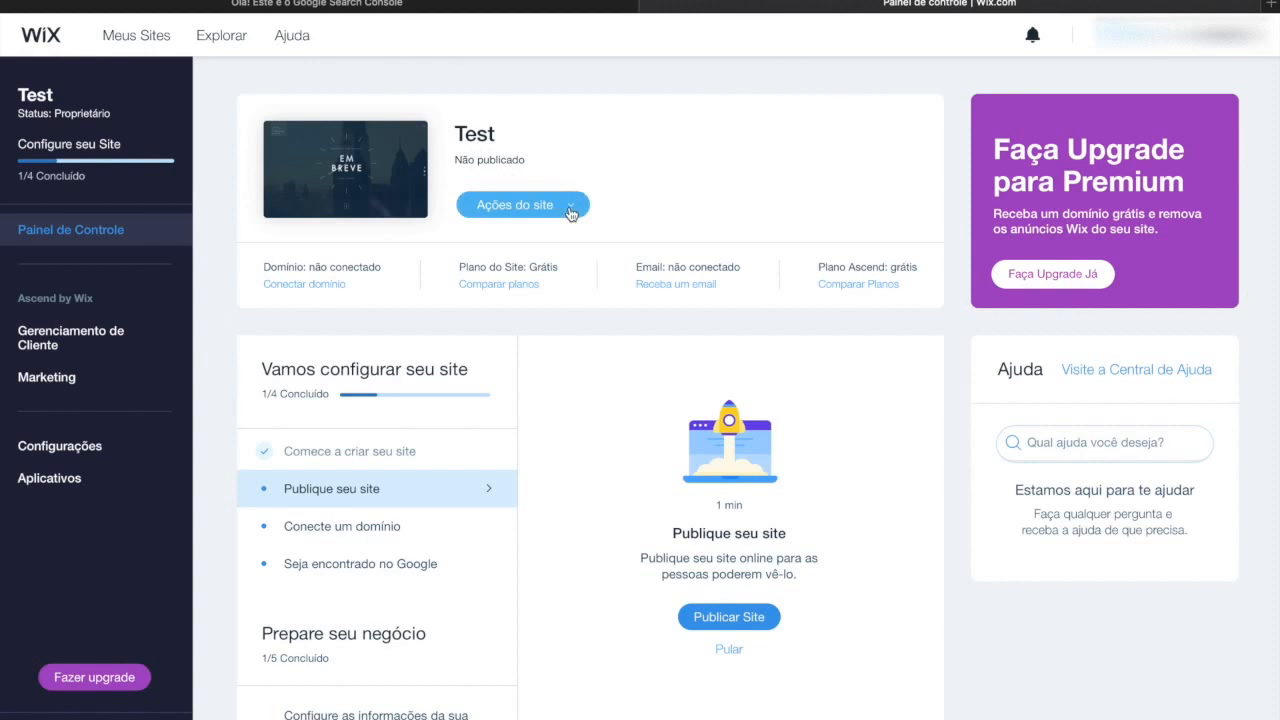
# Step: From 'Ações do site', choose 'Editar site' to load the Test site in the Wix editor
pyautogui.click(514, 204)
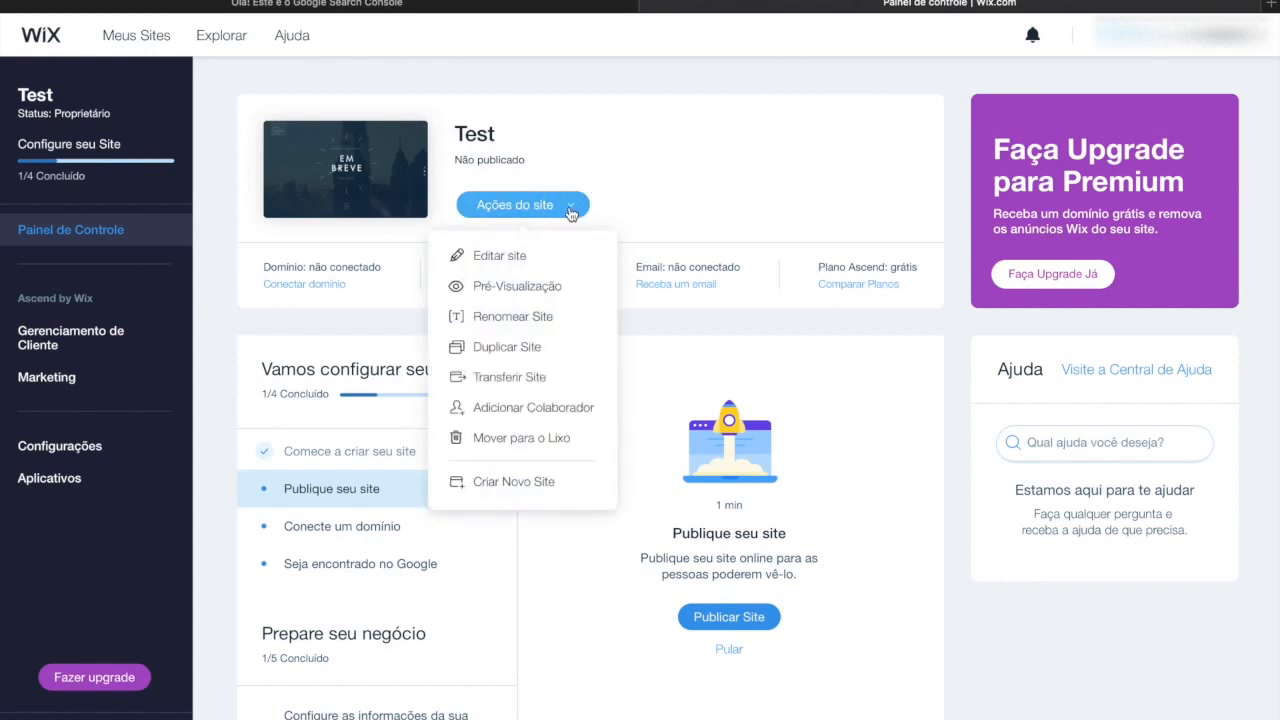
pyautogui.moveTo(556, 224)
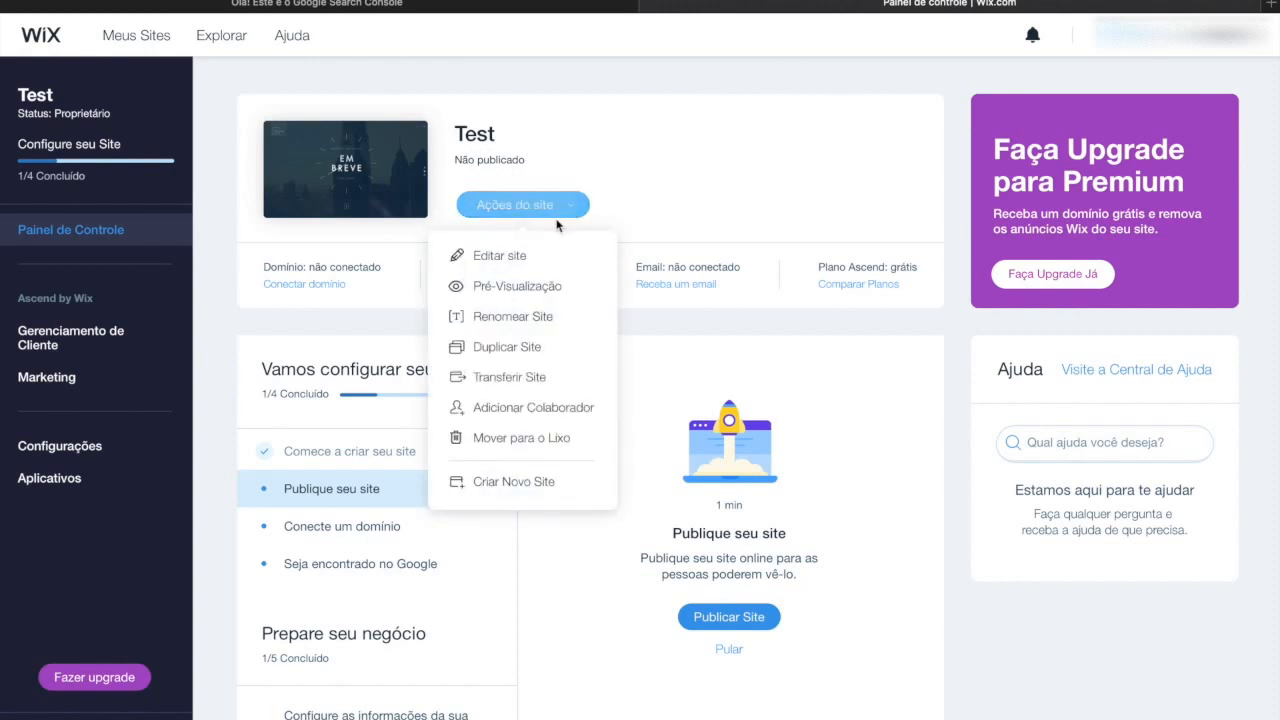
pyautogui.moveTo(518, 262)
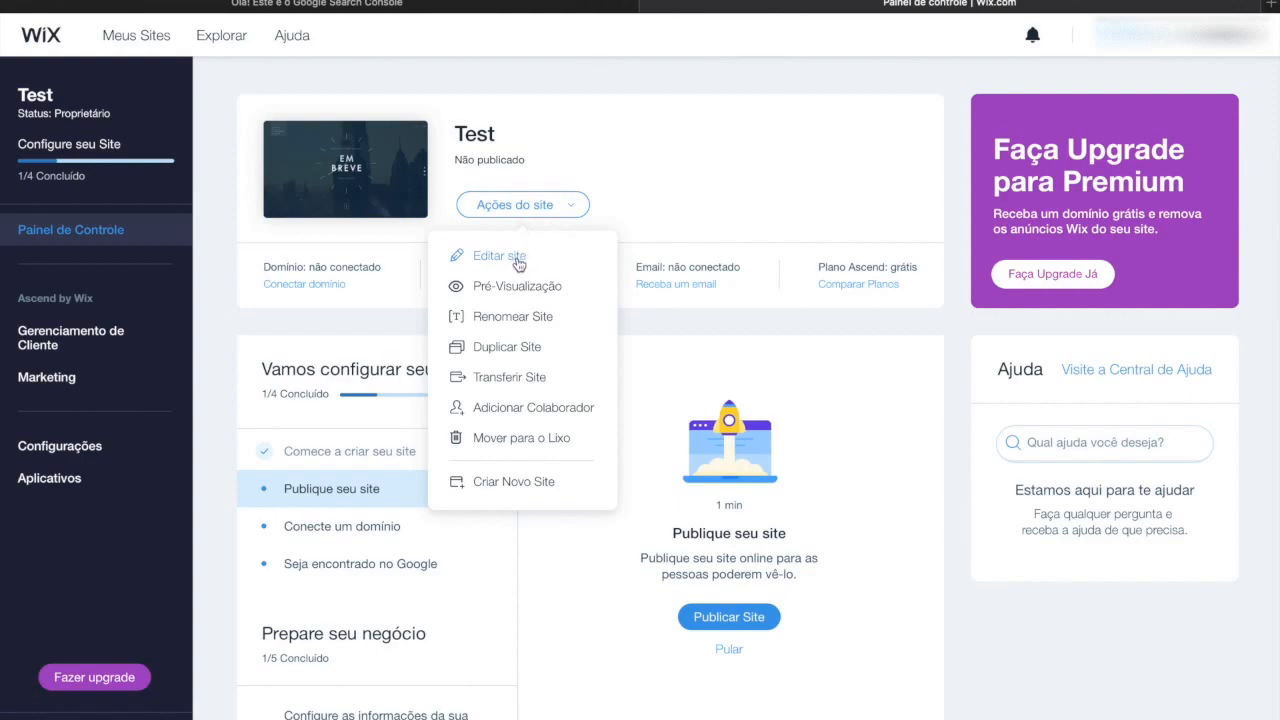
pyautogui.click(500, 256)
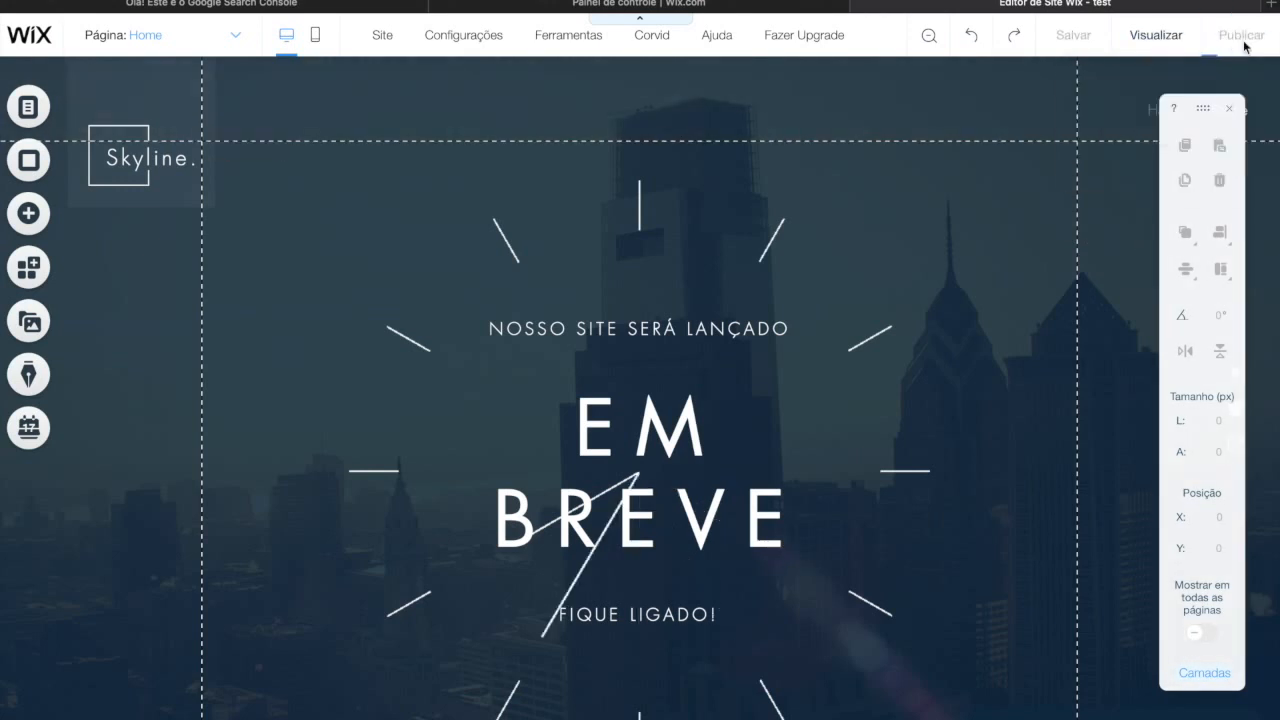
# Step: Publish the Test site and confirm the 'Parabéns' dialog with OK
pyautogui.click(1242, 36)
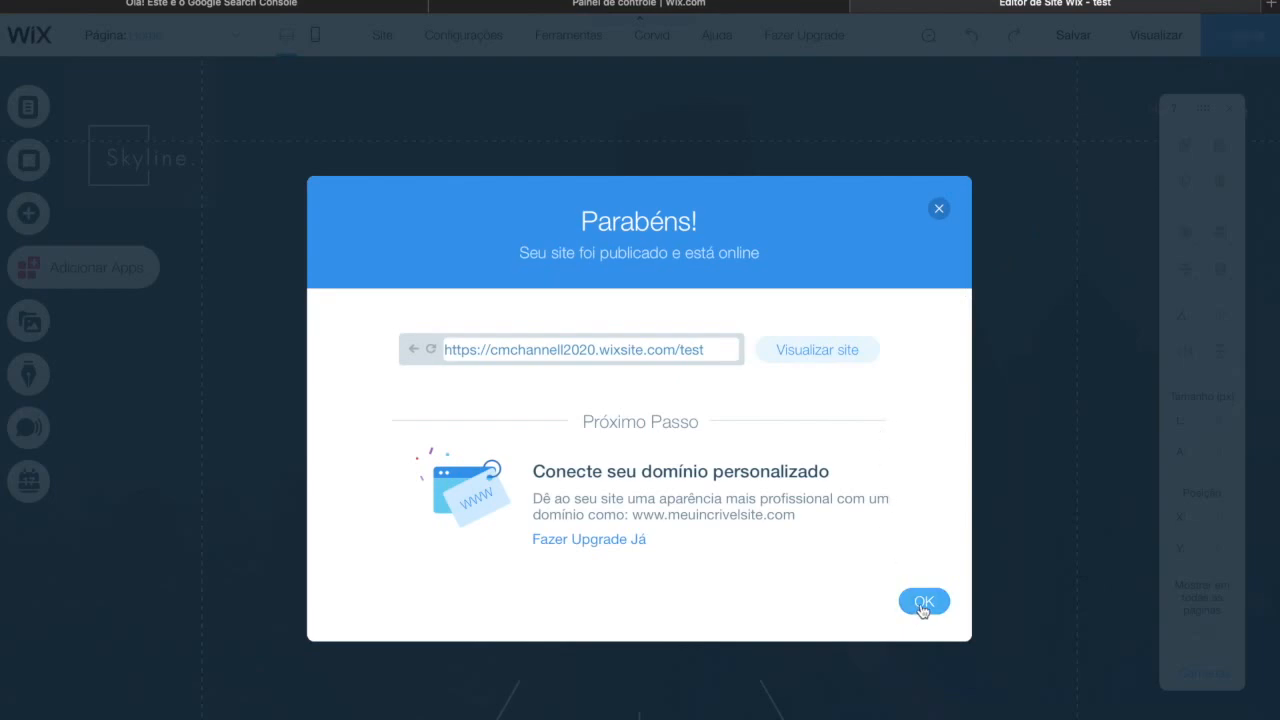
pyautogui.click(924, 600)
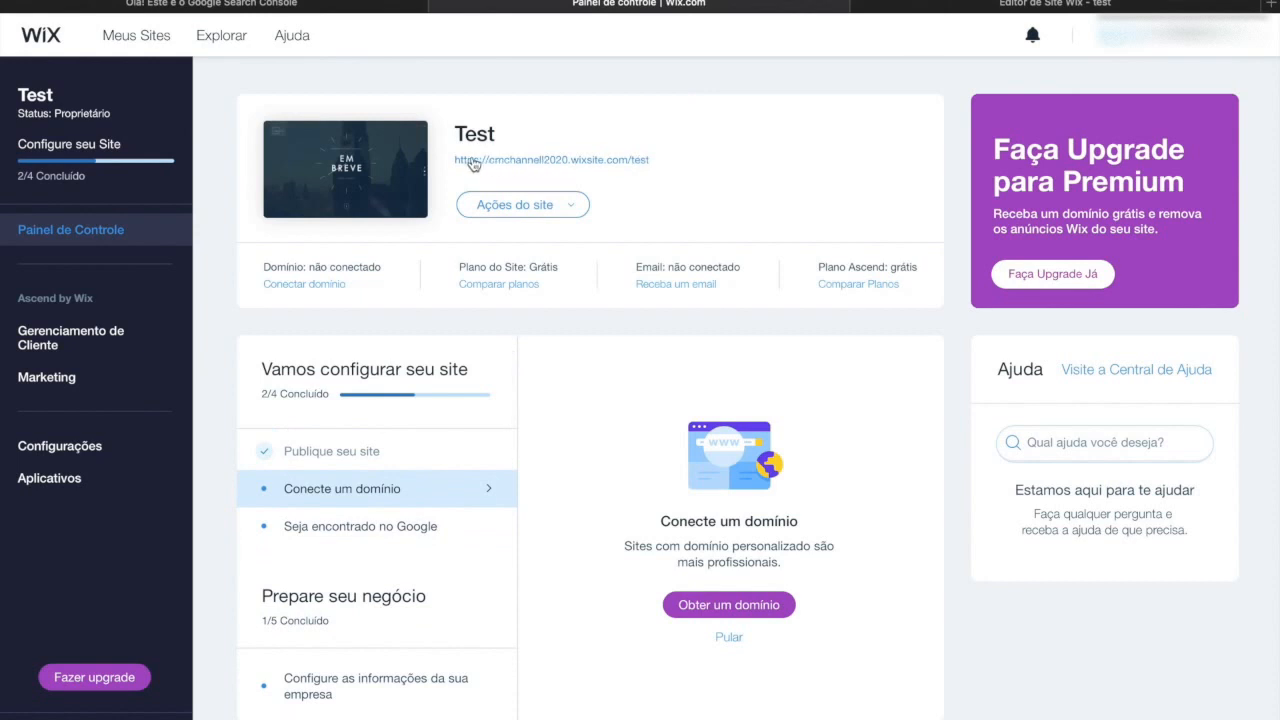
pyautogui.moveTo(600, 136)
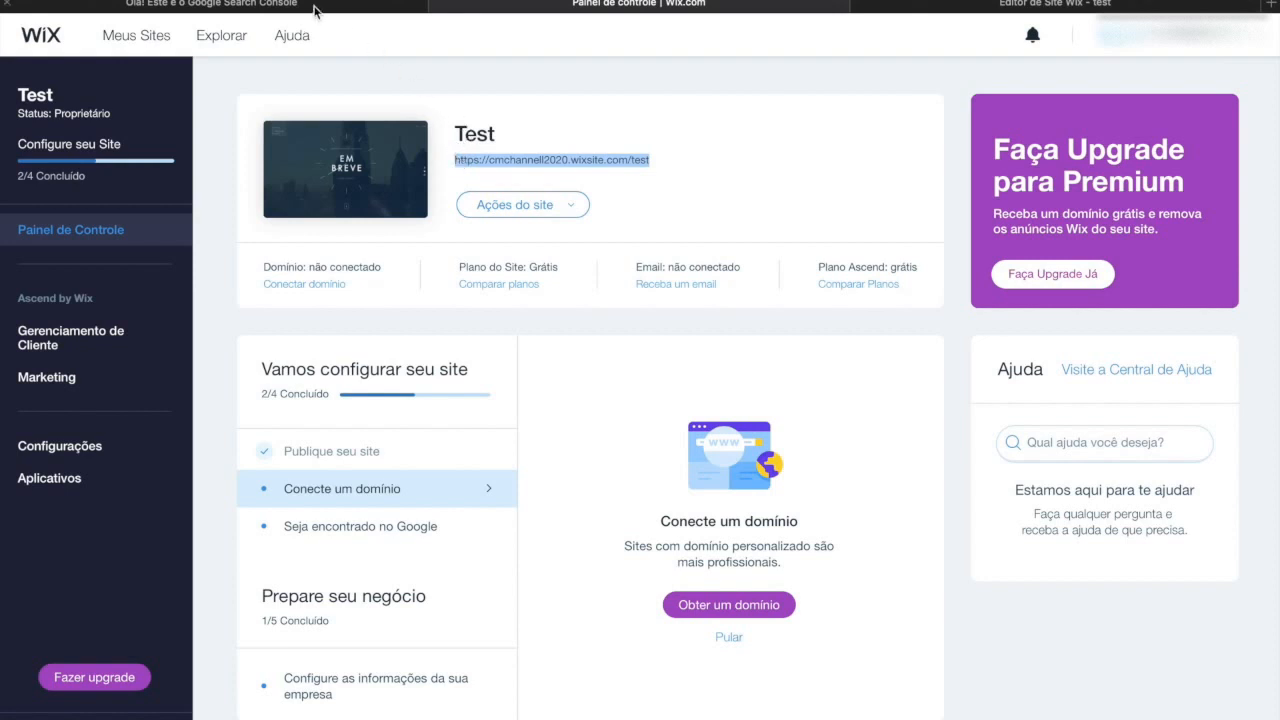
# Step: Return to the Search Console page with the Test site's address copied
pyautogui.click(210, 4)
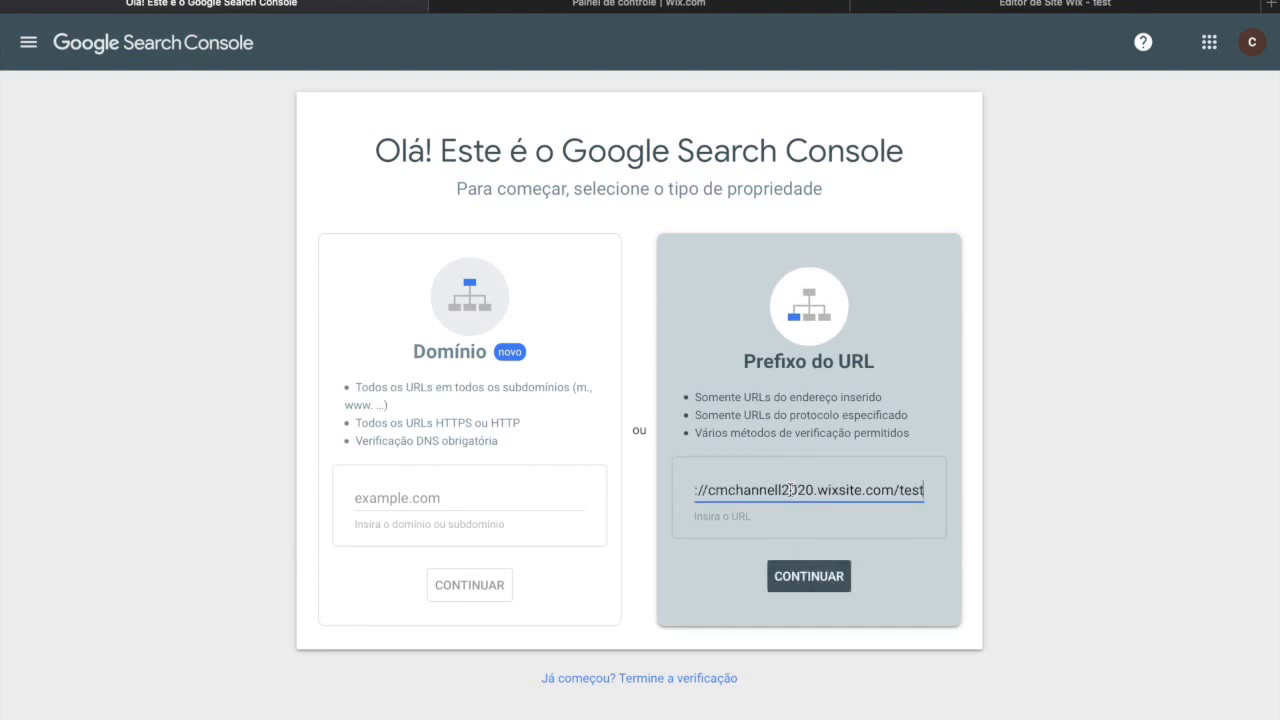
# Step: Submit the Wix address in the Prefixo do URL field with Continuar to start verification
pyautogui.click(808, 576)
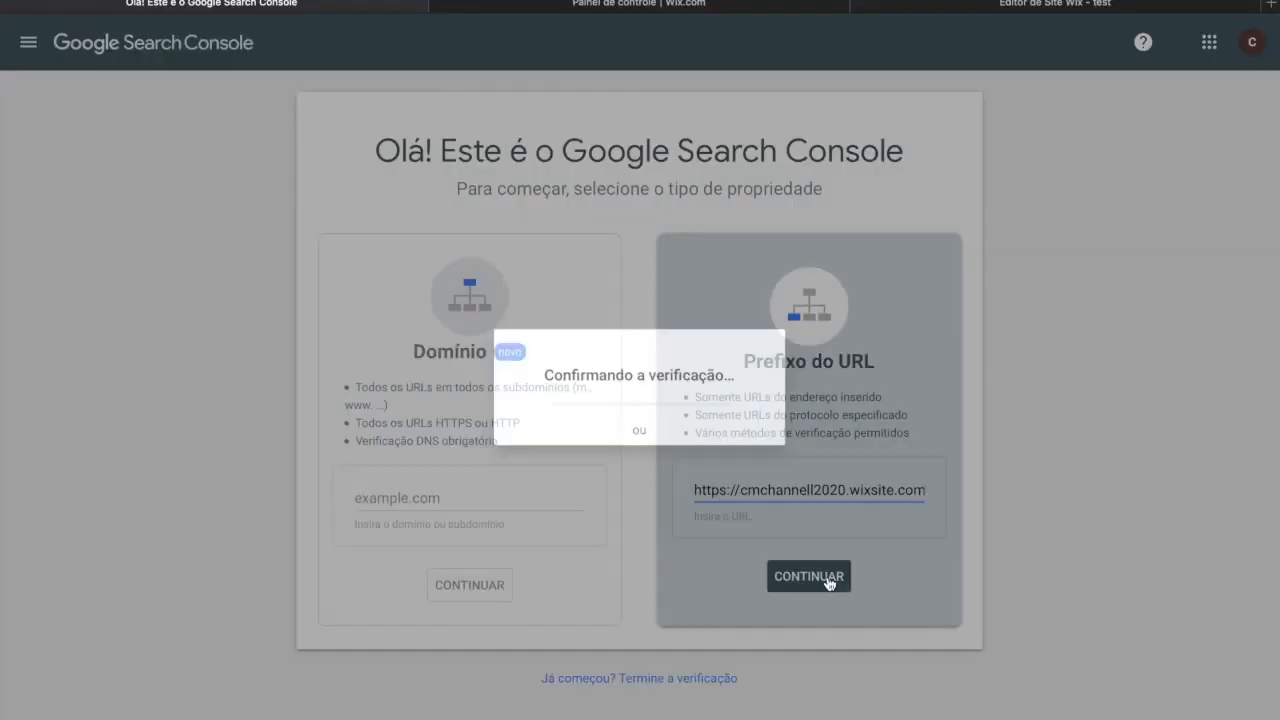
pyautogui.click(808, 576)
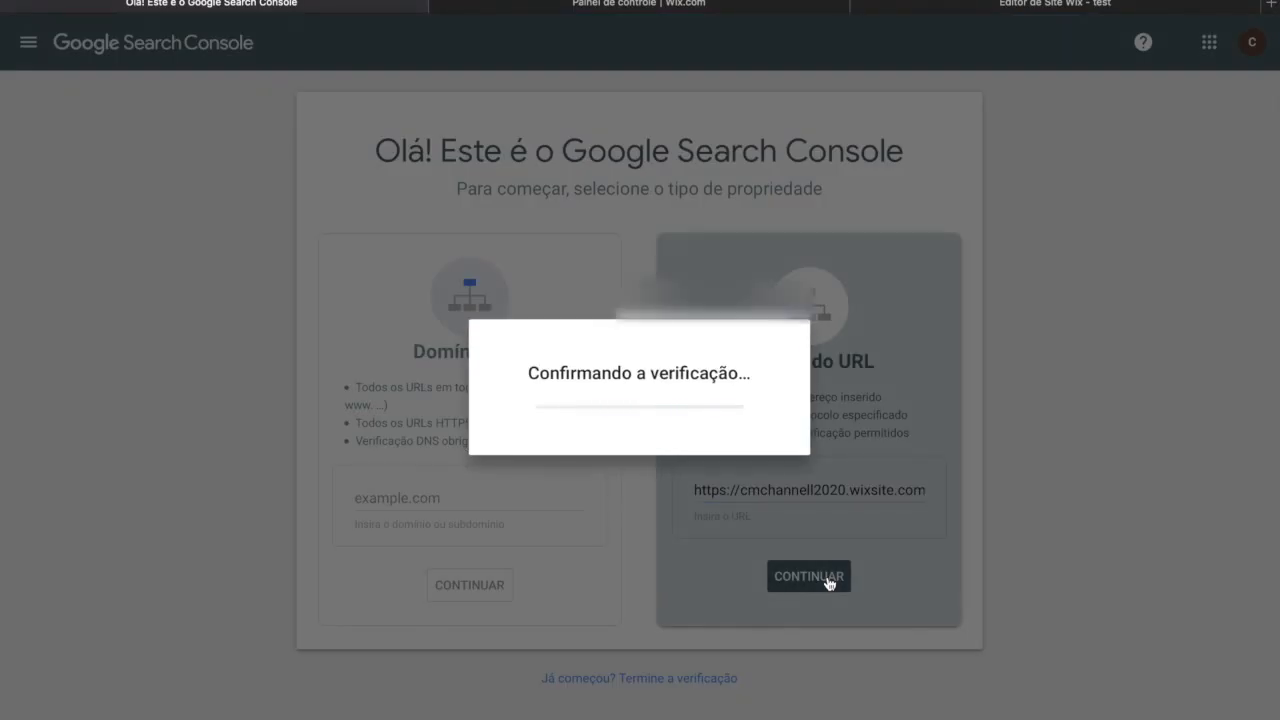
# Step: Reach the Verificar propriedade options and scroll down to the Tag HTML meta tag
pyautogui.click(808, 576)
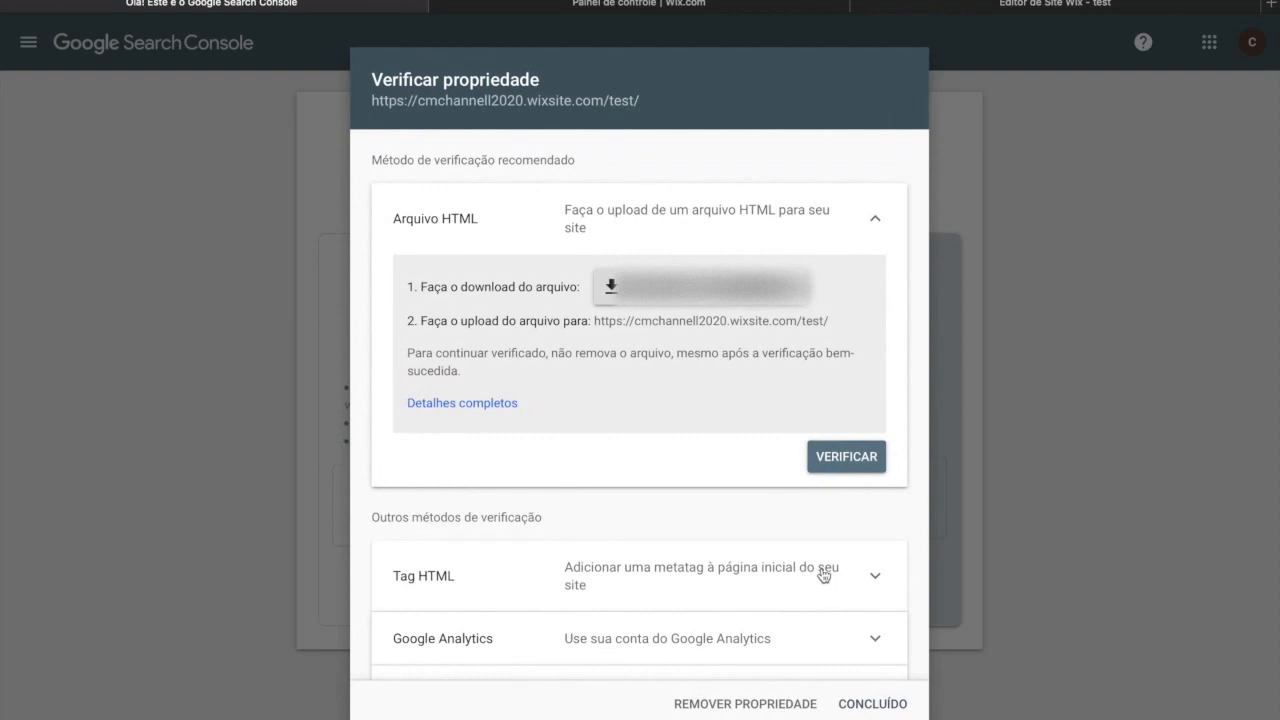
pyautogui.moveTo(672, 536)
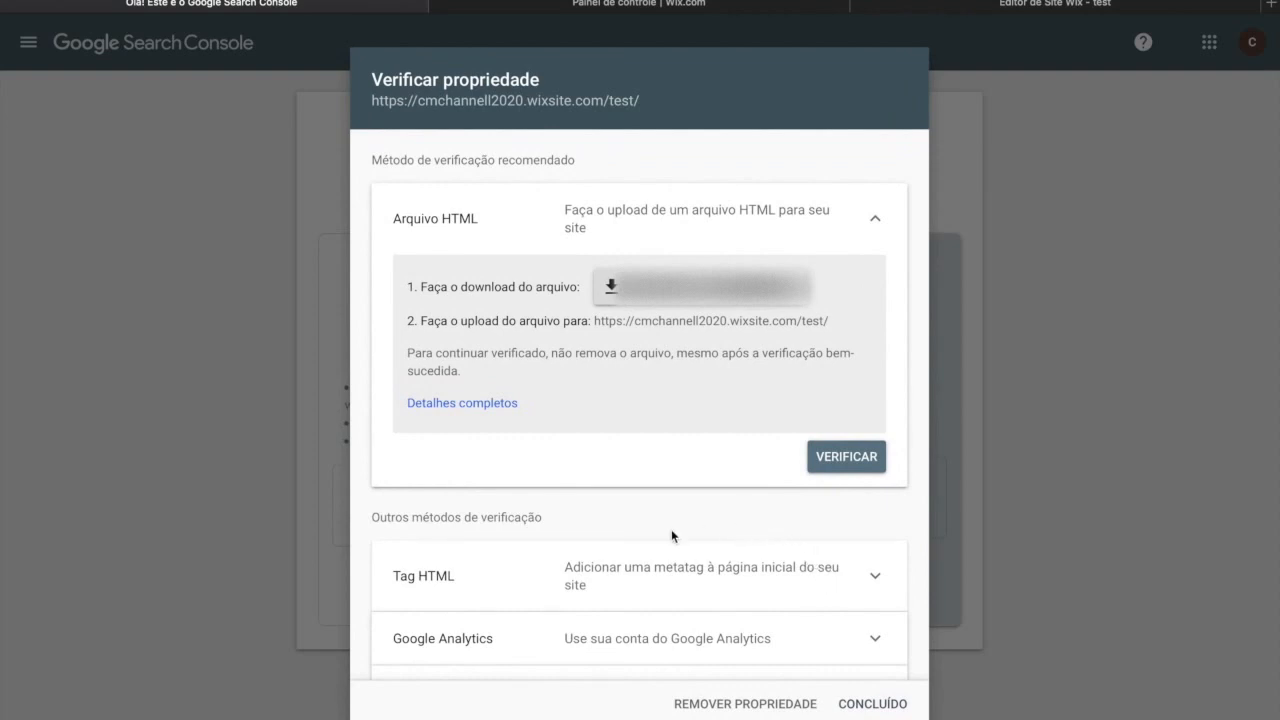
pyautogui.moveTo(660, 468)
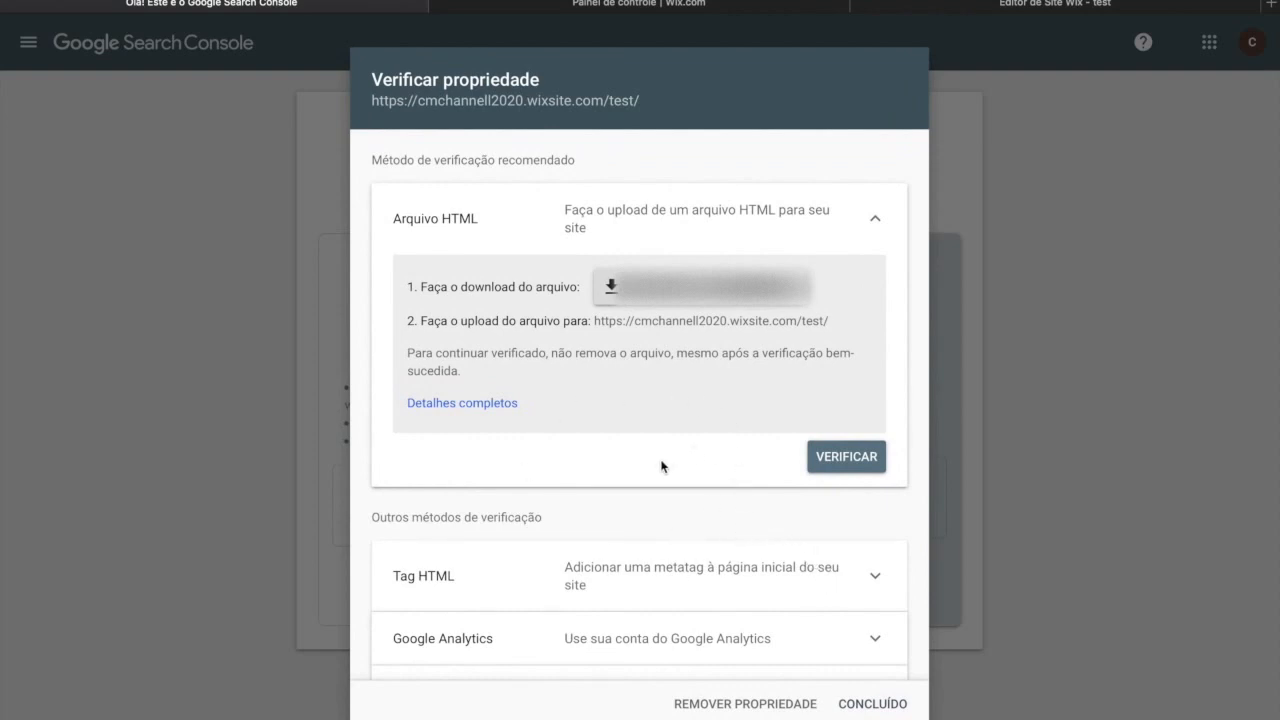
pyautogui.scroll(-3)
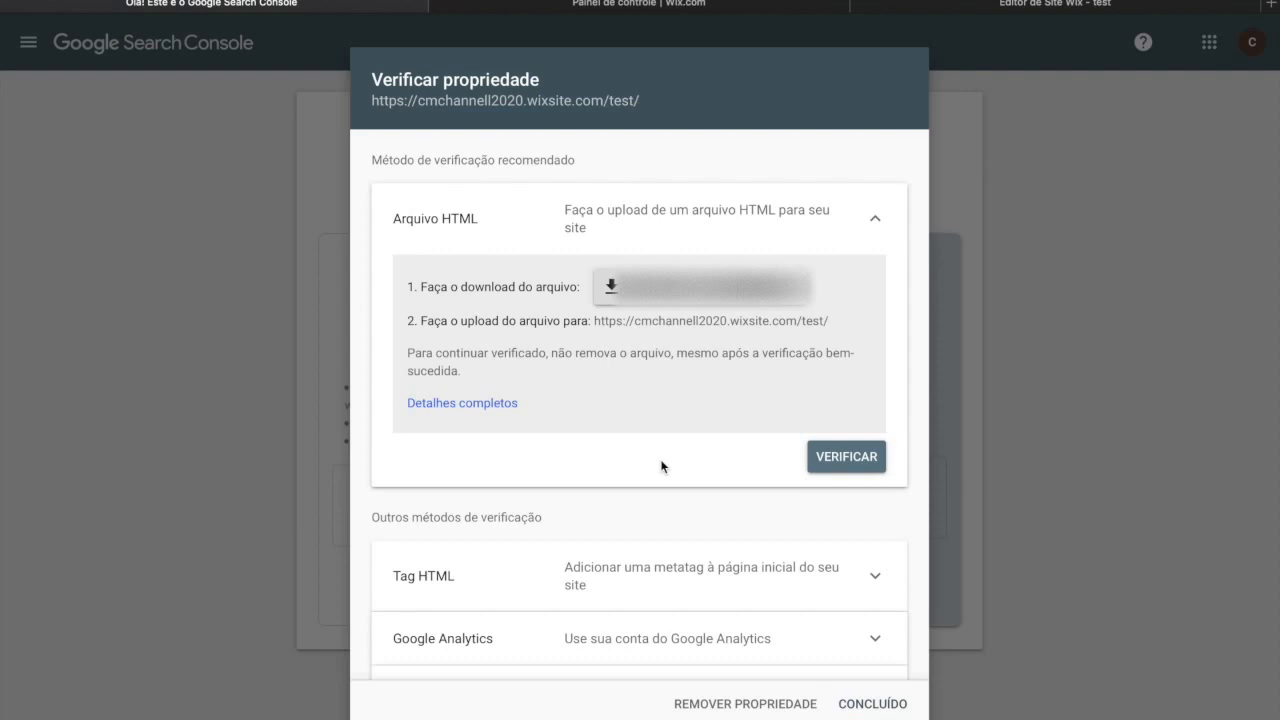
pyautogui.scroll(-3)
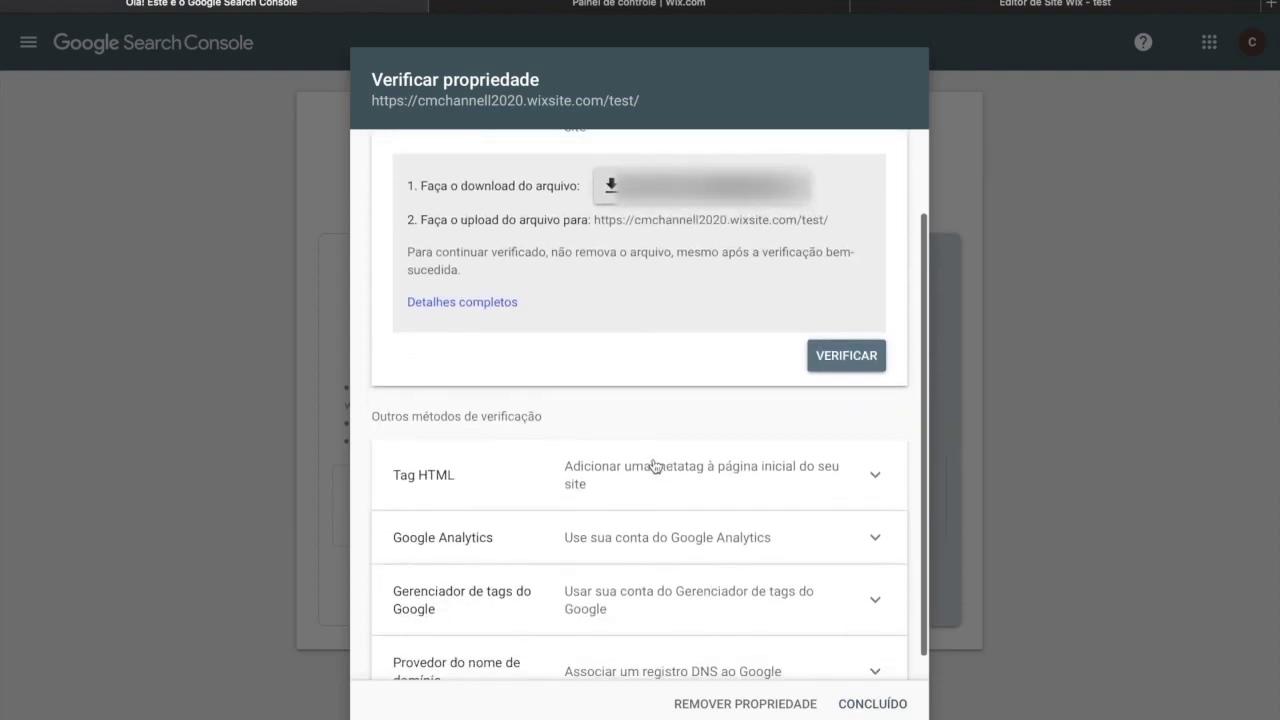
pyautogui.moveTo(430, 488)
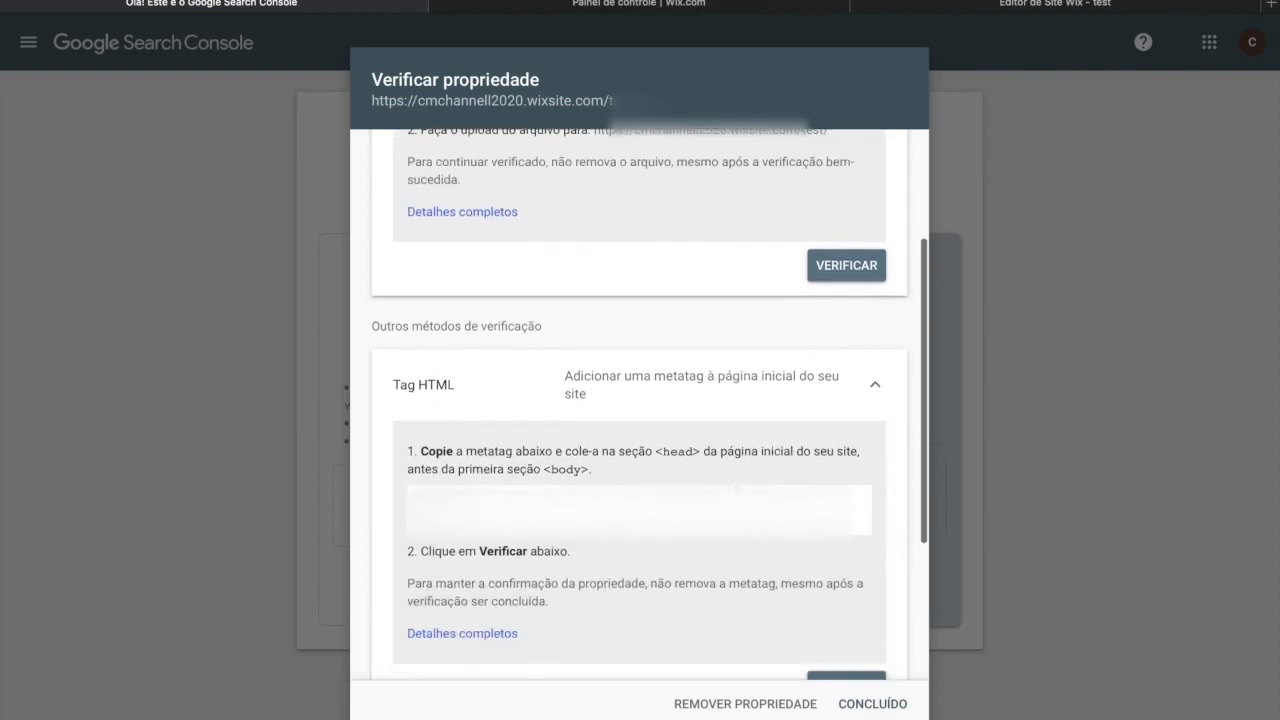
pyautogui.scroll(-3)
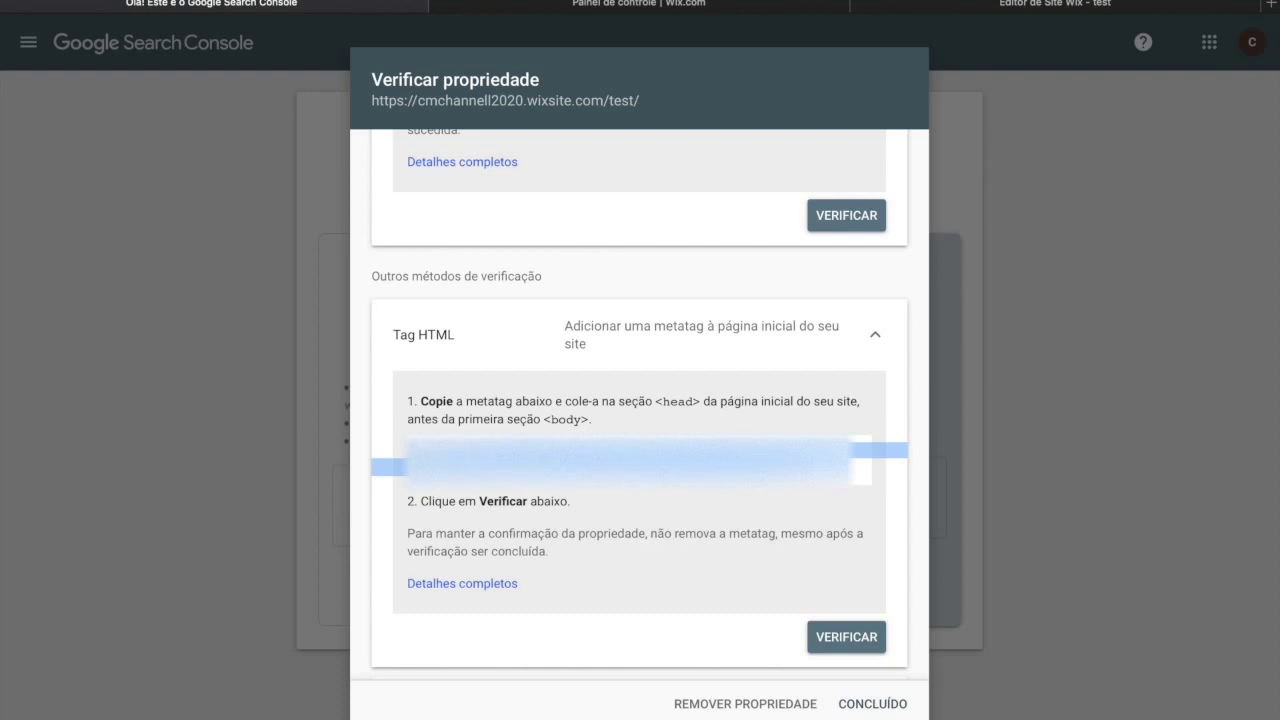
pyautogui.moveTo(848, 424)
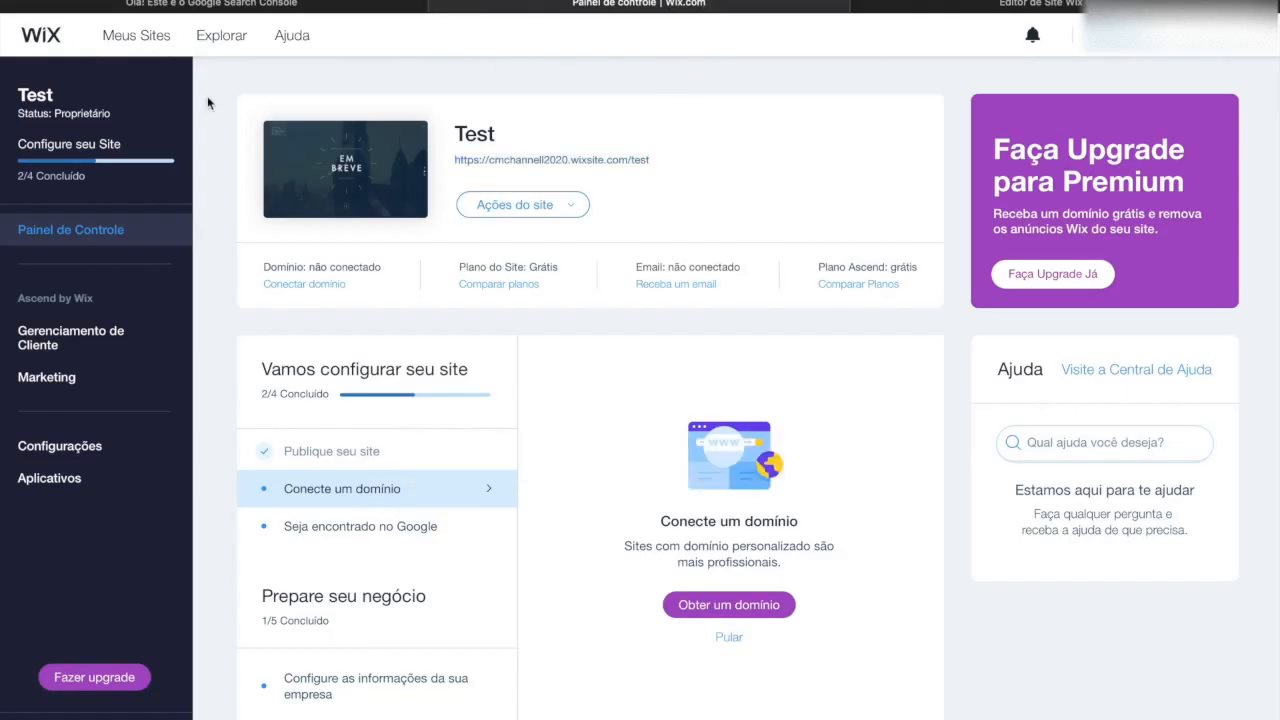
pyautogui.moveTo(70, 444)
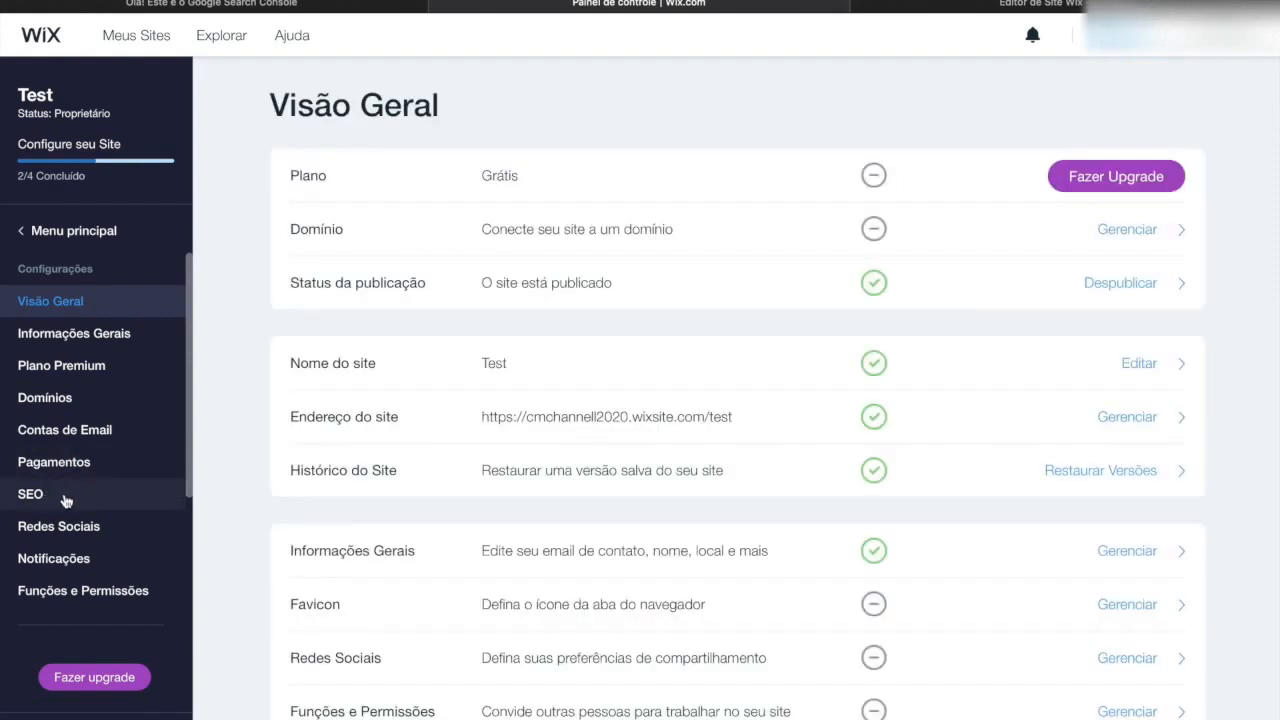
pyautogui.moveTo(70, 500)
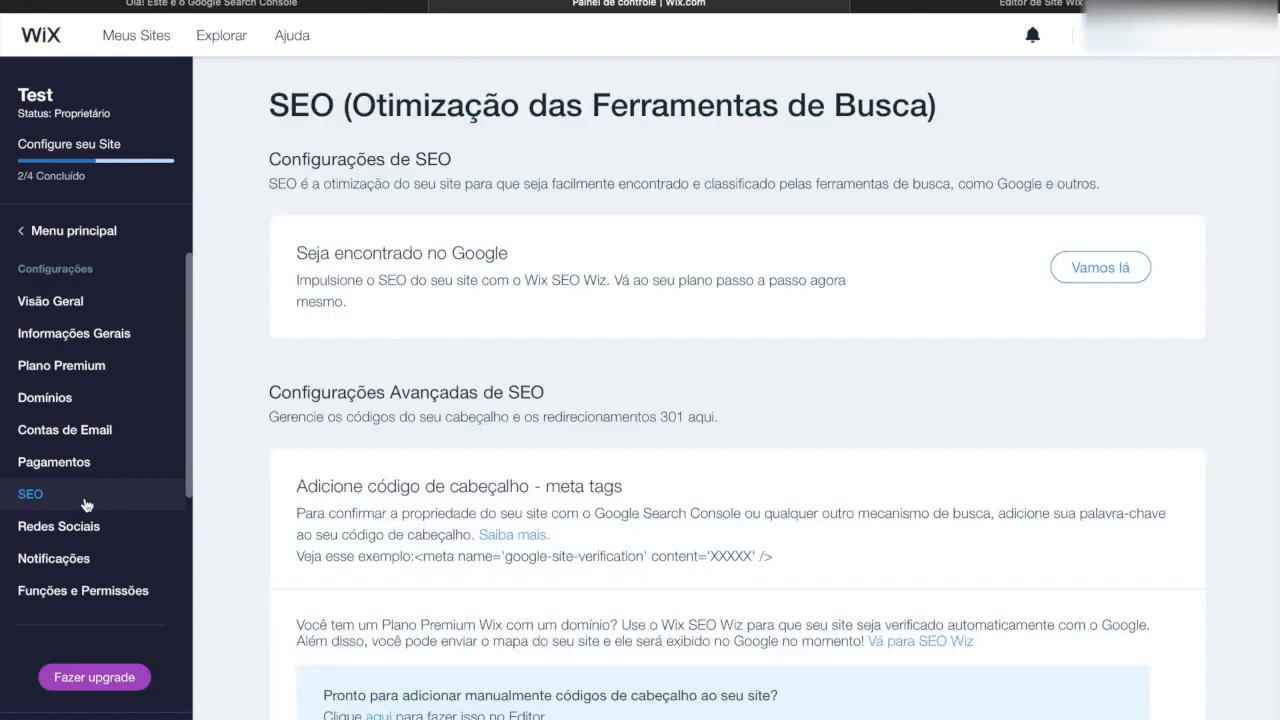
pyautogui.moveTo(116, 496)
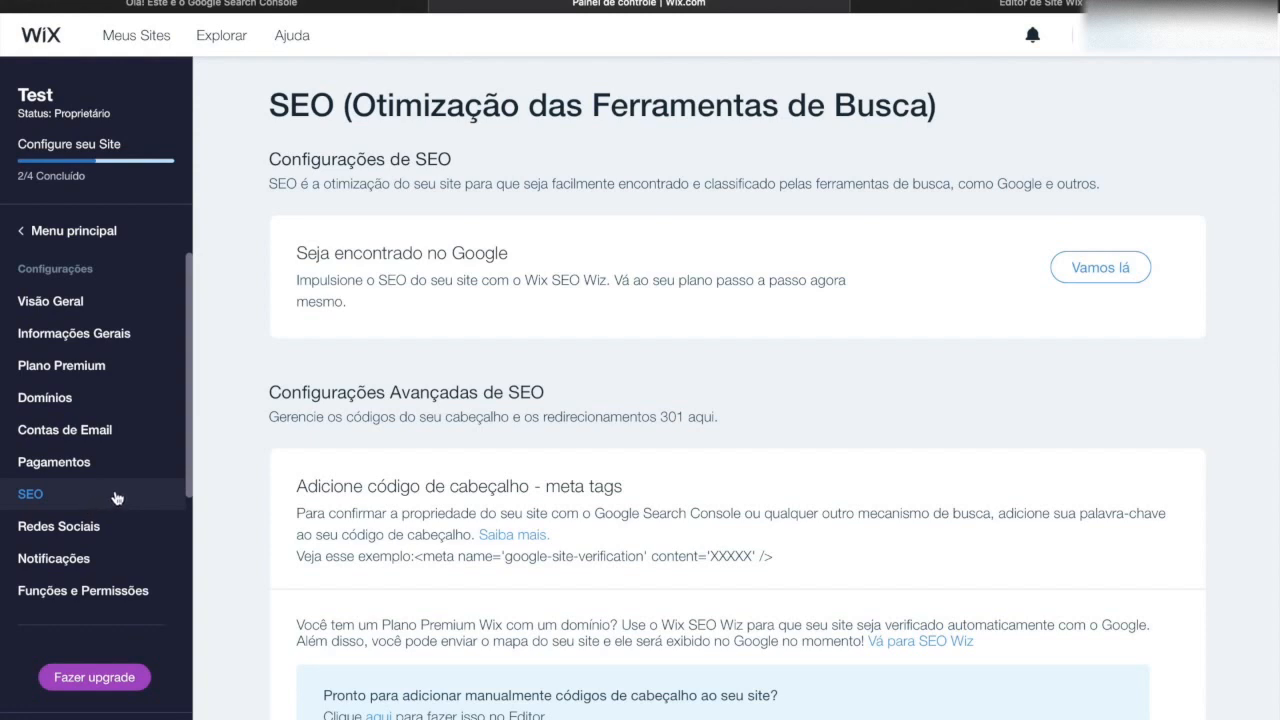
pyautogui.moveTo(266, 404)
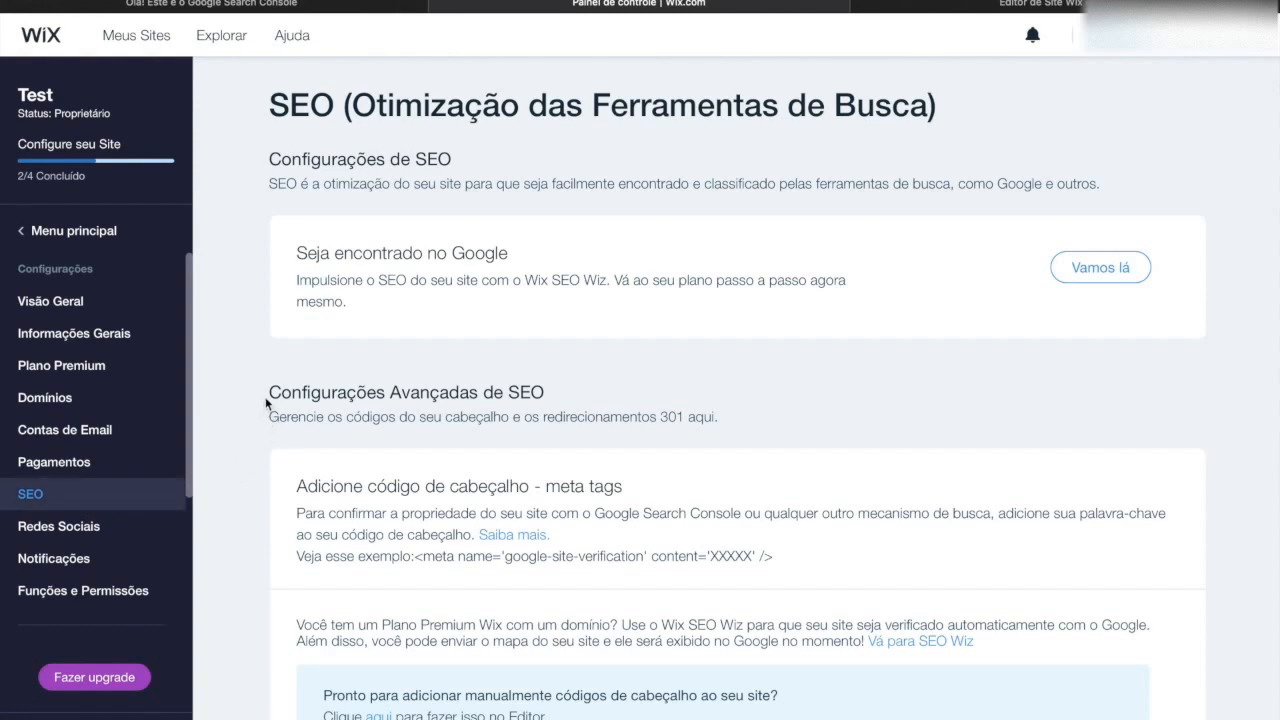
# Step: Scroll the Wix SEO settings down to Configurações Avançadas de SEO
pyautogui.scroll(-3)
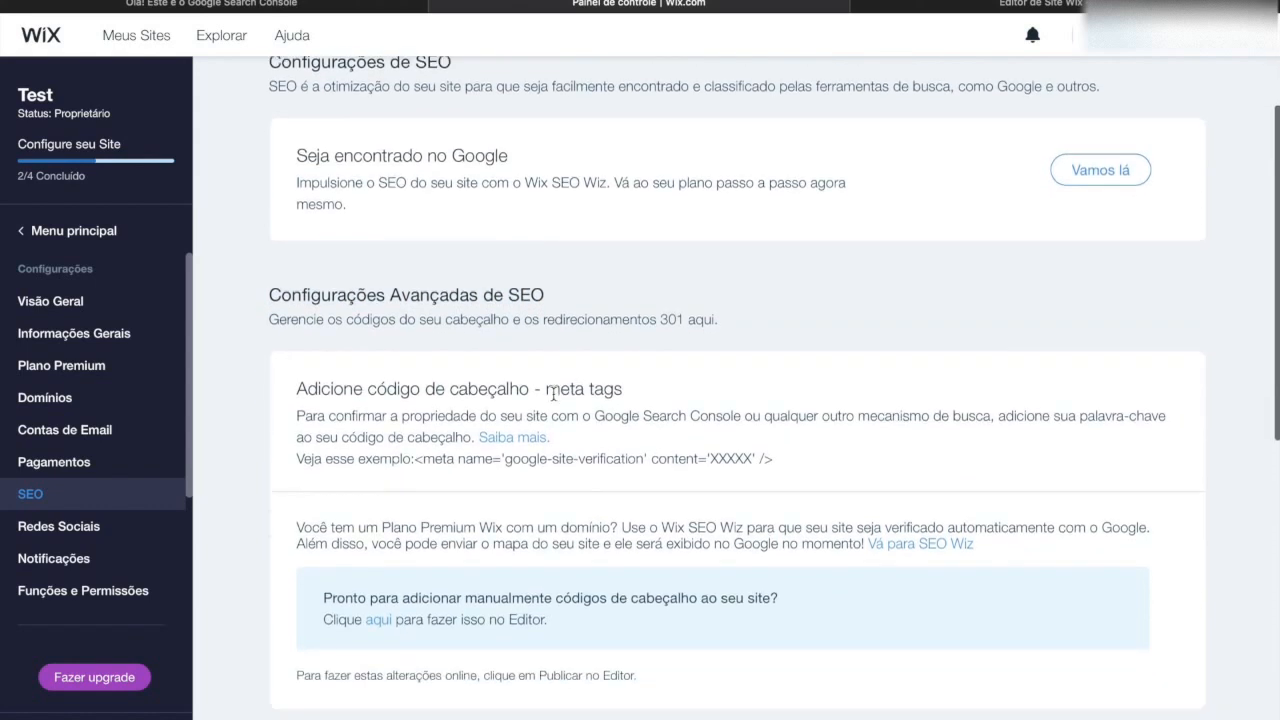
pyautogui.scroll(-3)
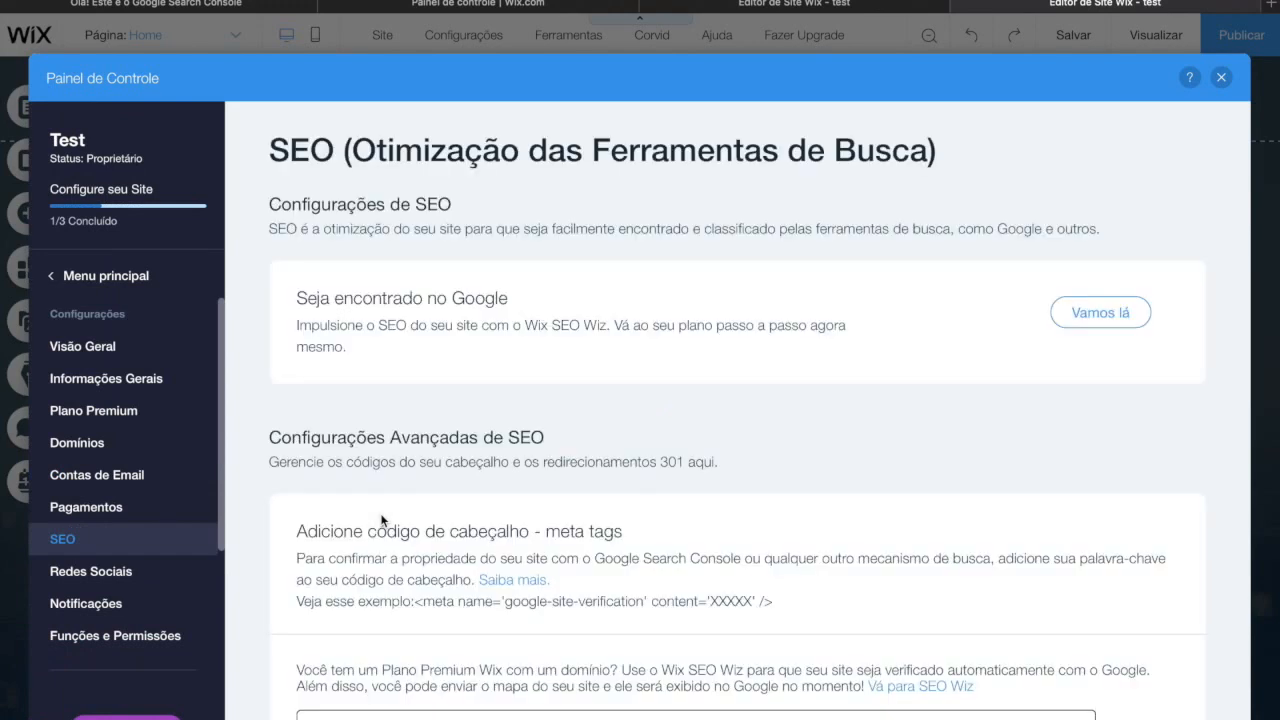
# Step: Scroll the editor's SEO page to the header meta tags box for the pasted verification code
pyautogui.scroll(-3)
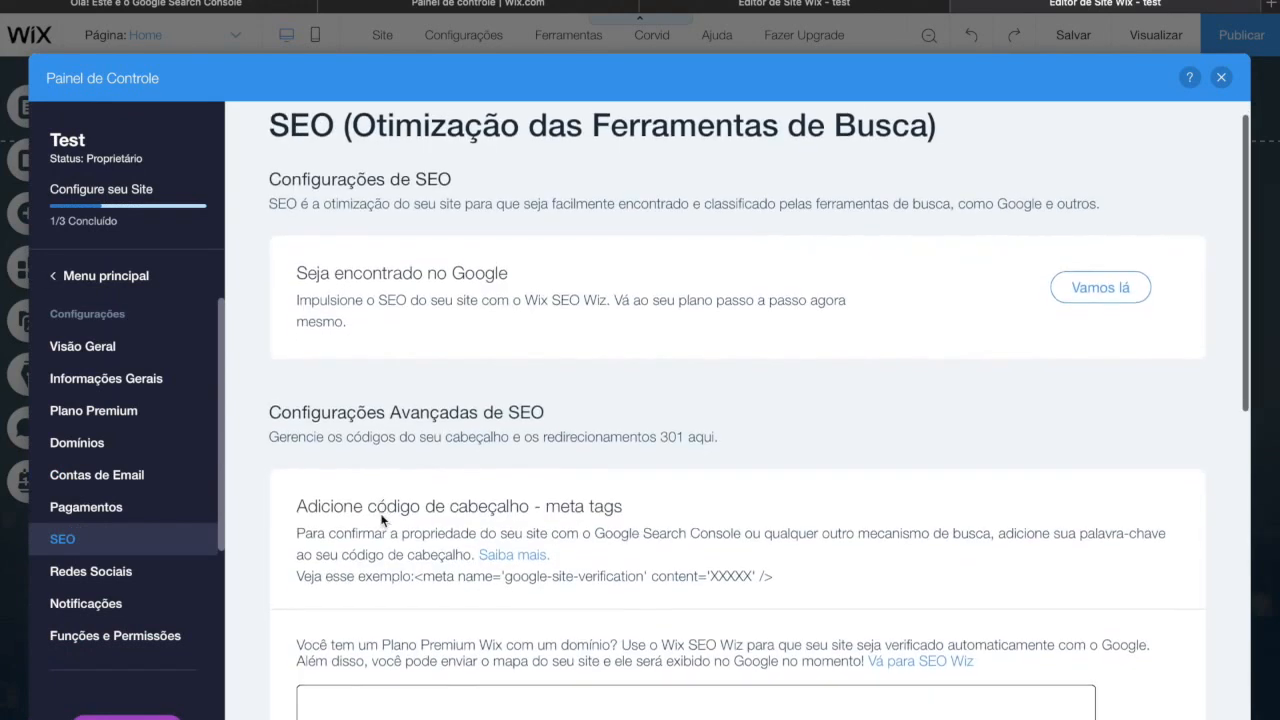
pyautogui.scroll(-3)
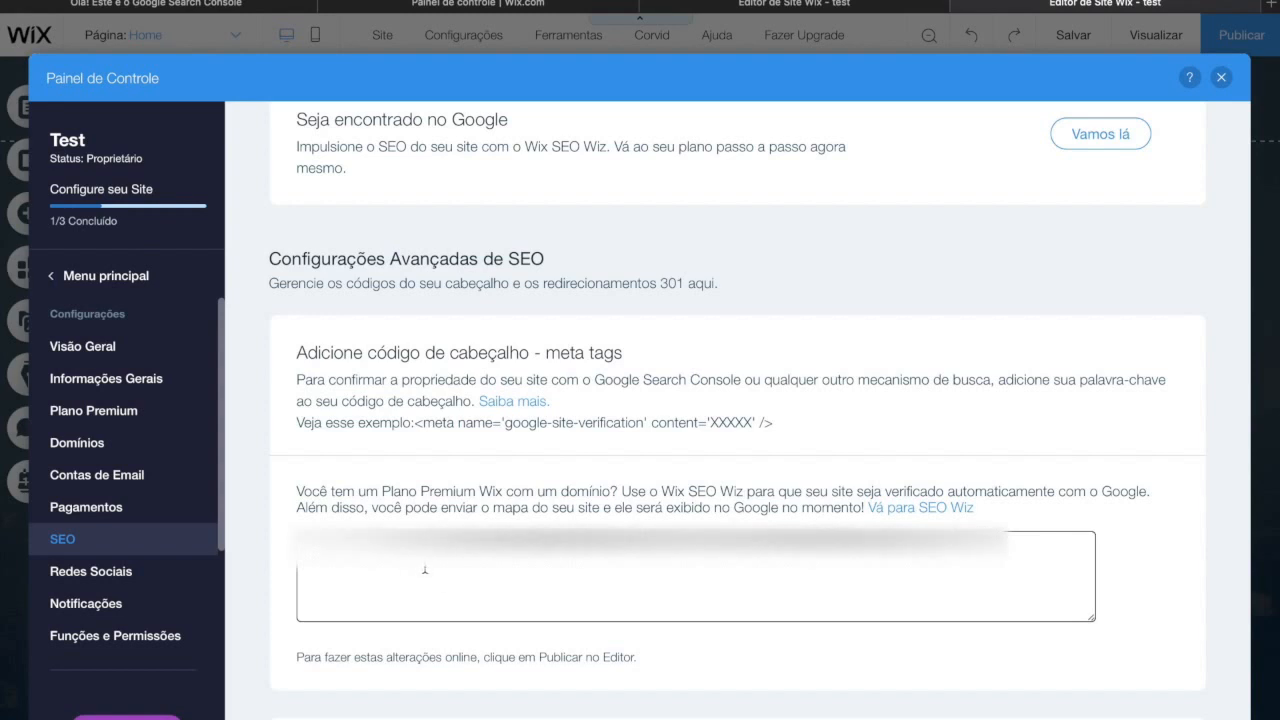
pyautogui.scroll(-3)
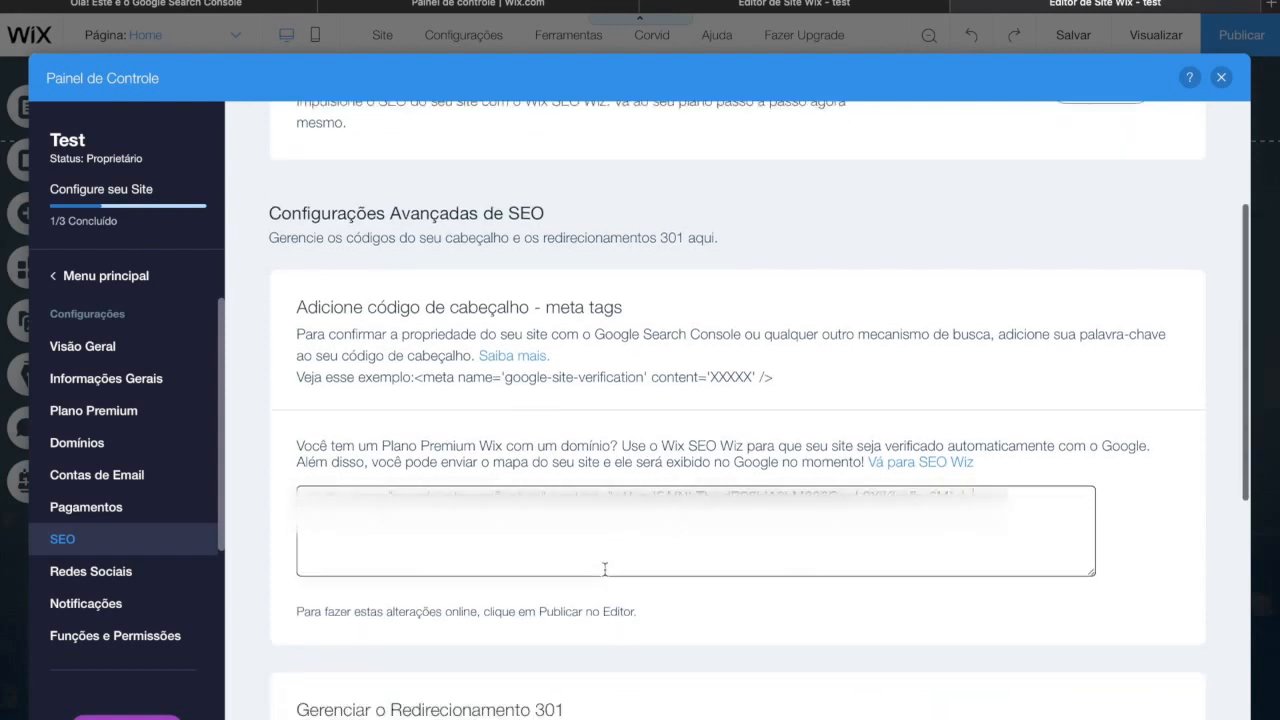
pyautogui.scroll(-3)
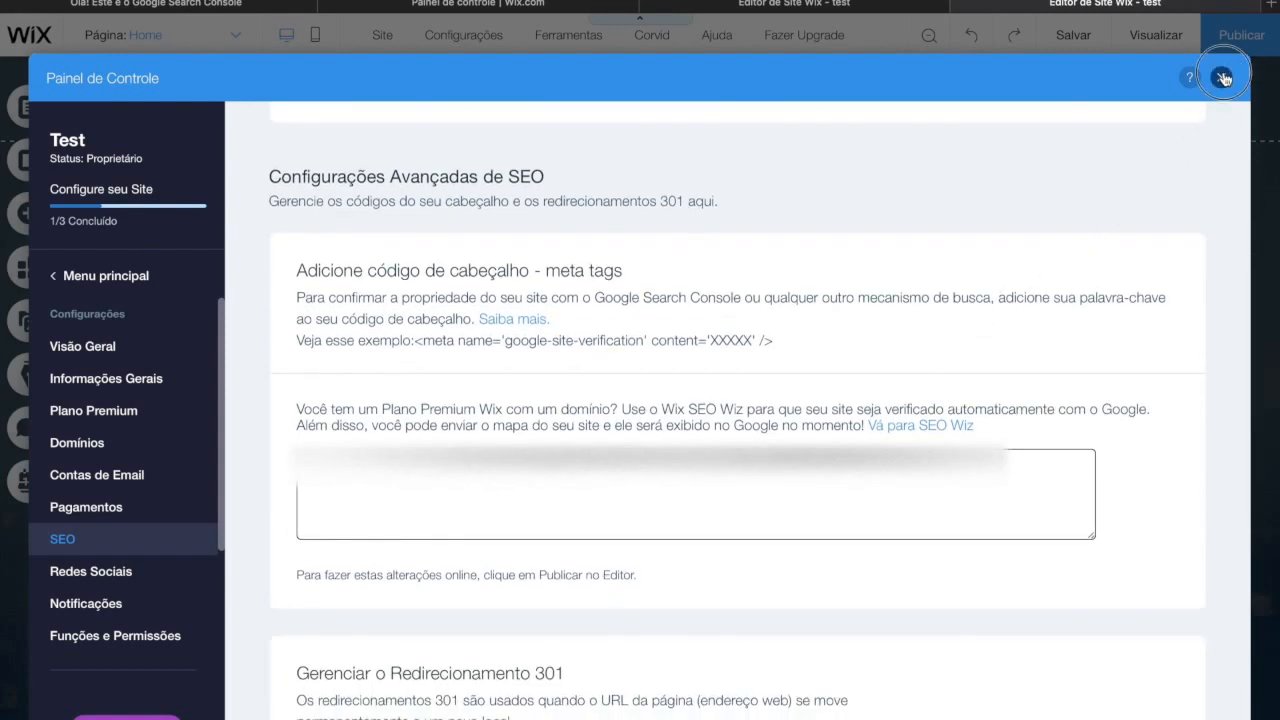
# Step: Republish the Test site via Publicar, dismiss the 'Parabéns!' dialog and return to Search Console
pyautogui.click(1240, 36)
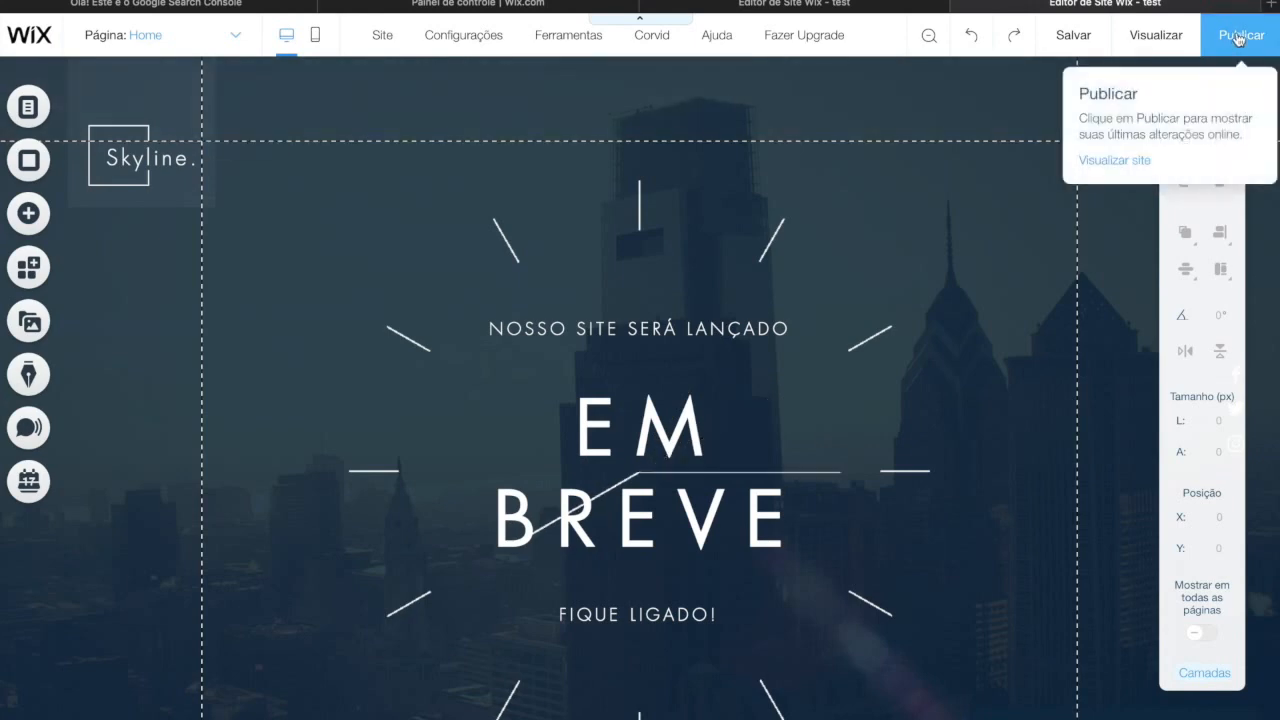
pyautogui.click(1238, 34)
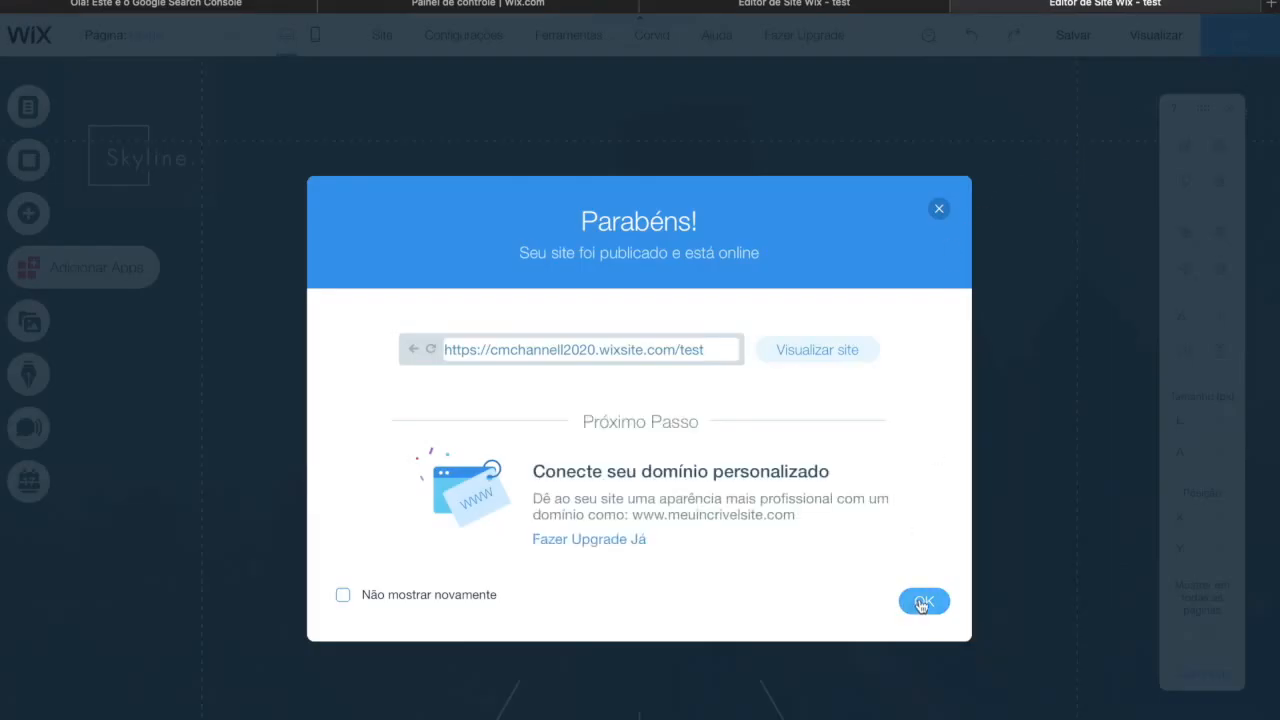
pyautogui.click(924, 600)
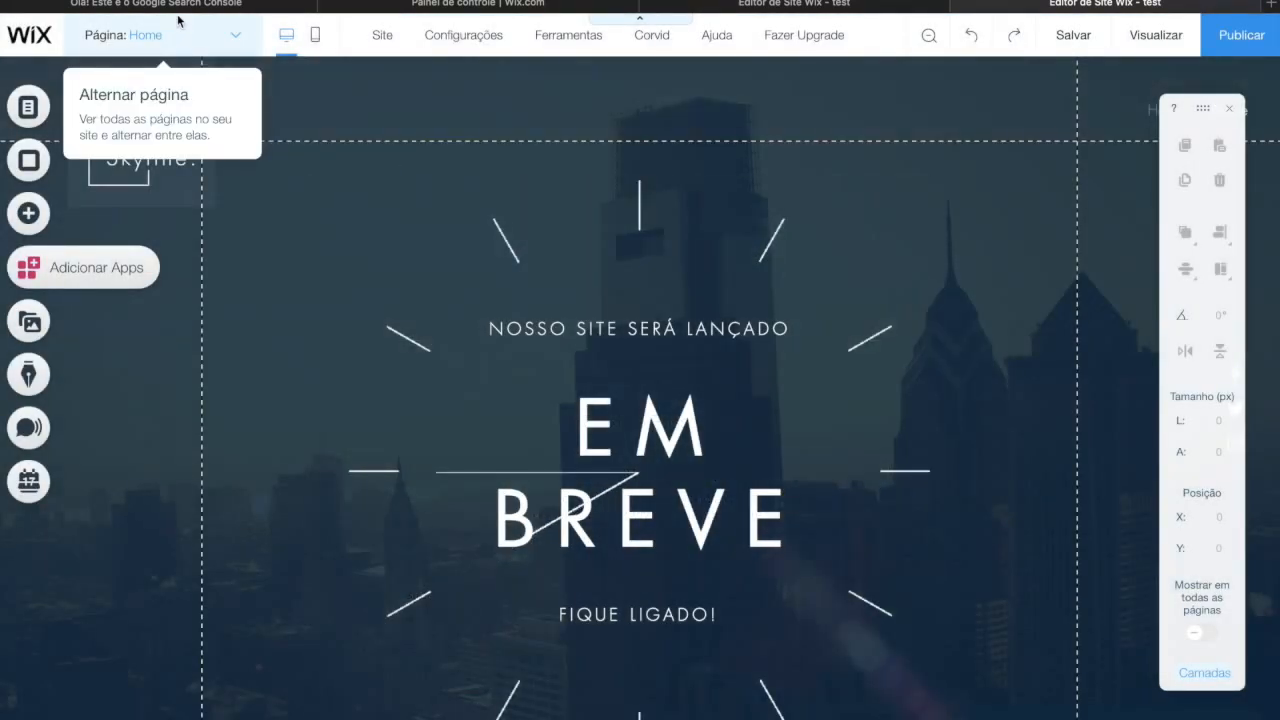
pyautogui.click(152, 4)
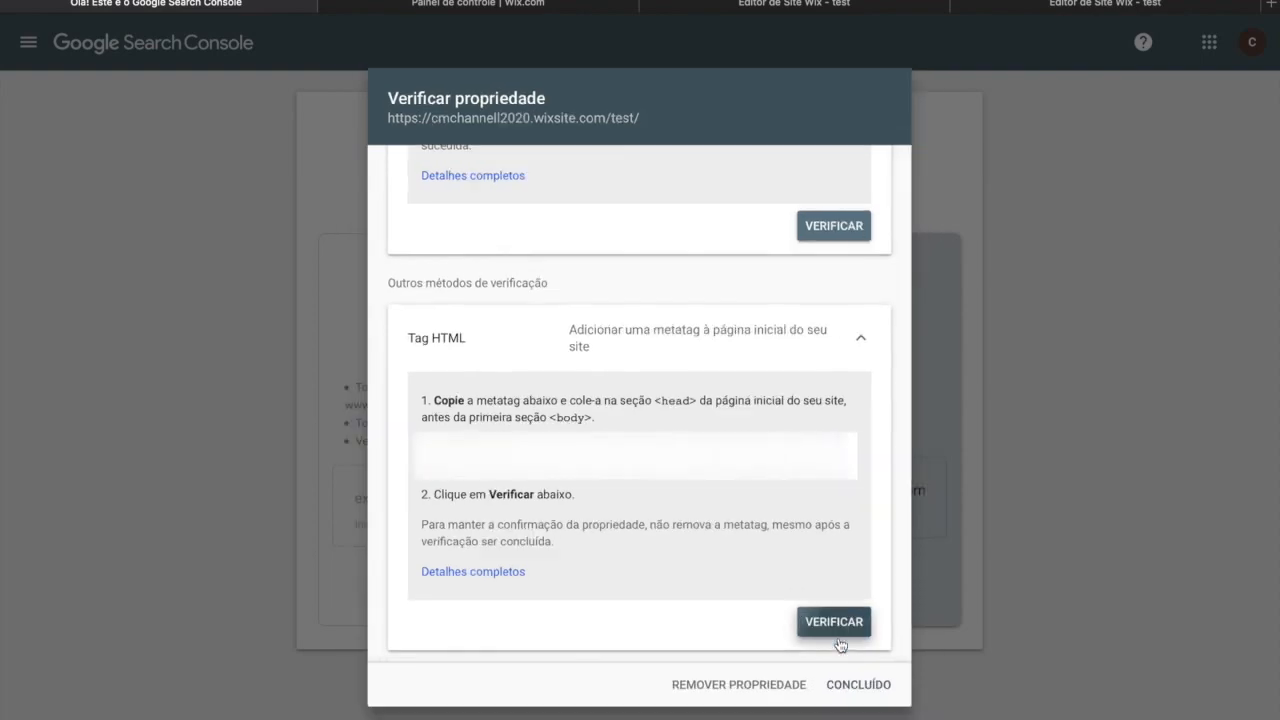
# Step: Verify ownership via Tag HTML and go to the newly verified property's overview
pyautogui.click(832, 620)
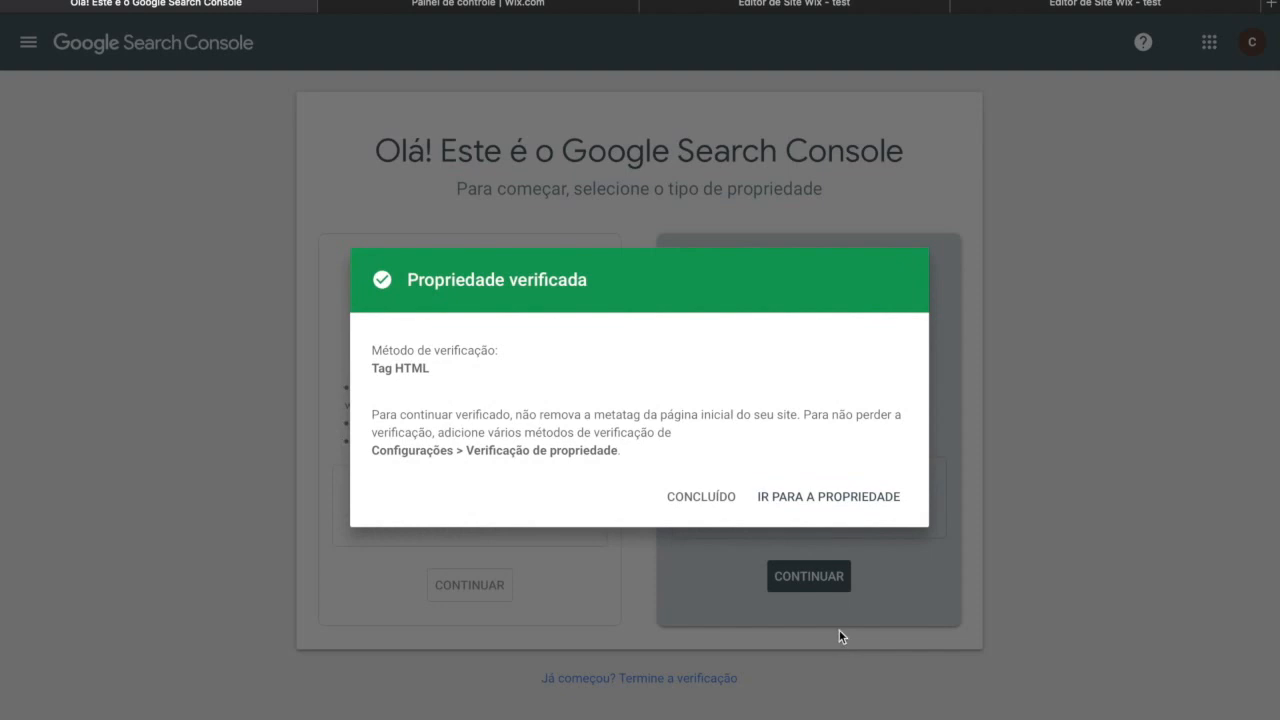
pyautogui.moveTo(844, 612)
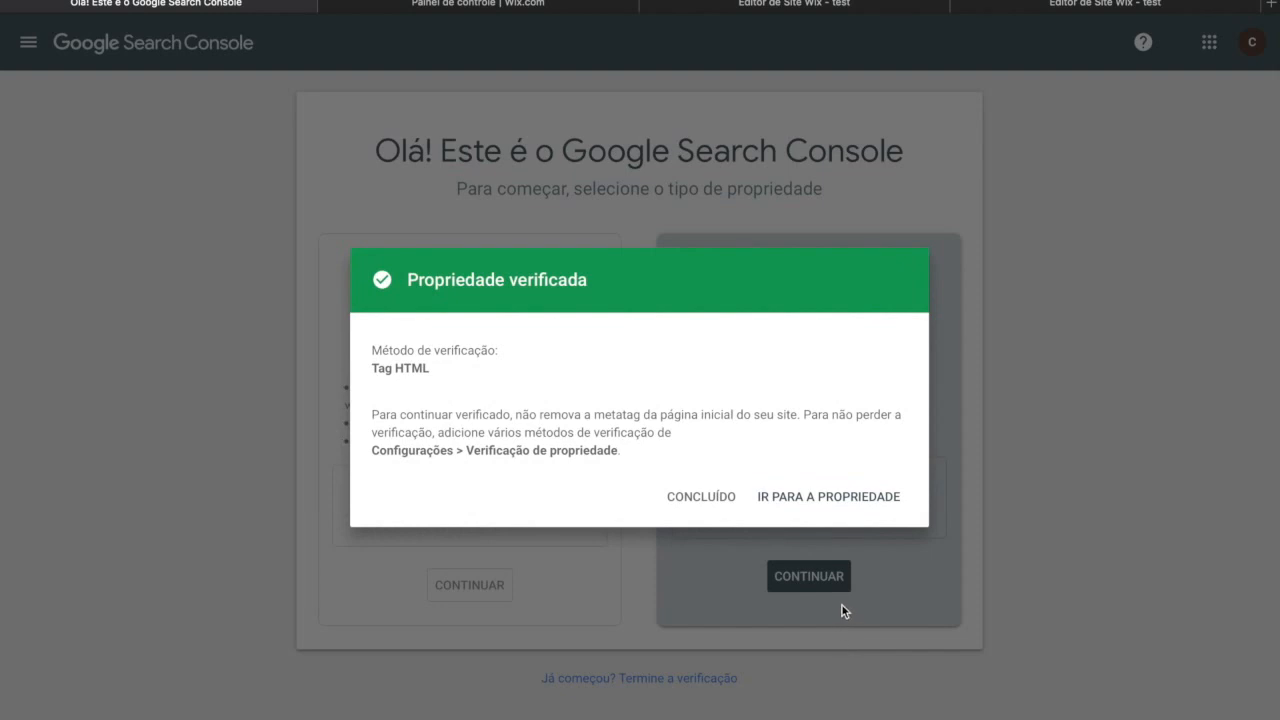
pyautogui.moveTo(828, 496)
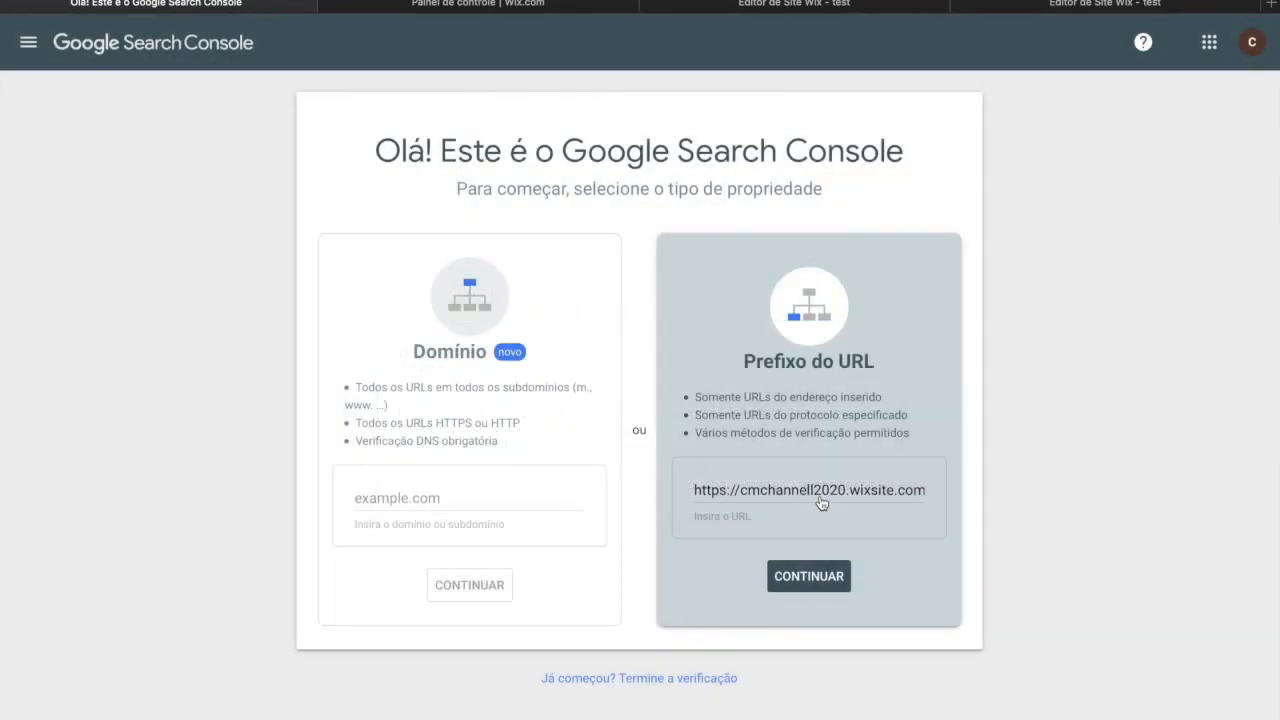
pyautogui.click(808, 576)
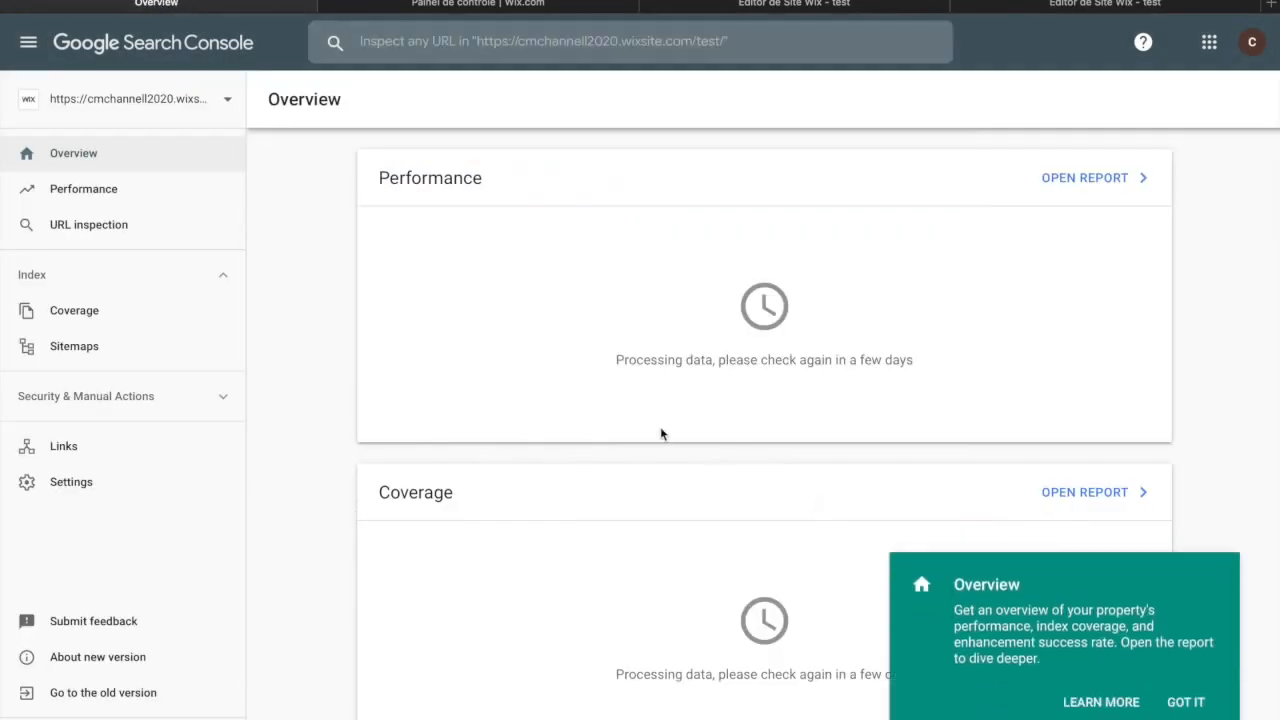
pyautogui.moveTo(294, 420)
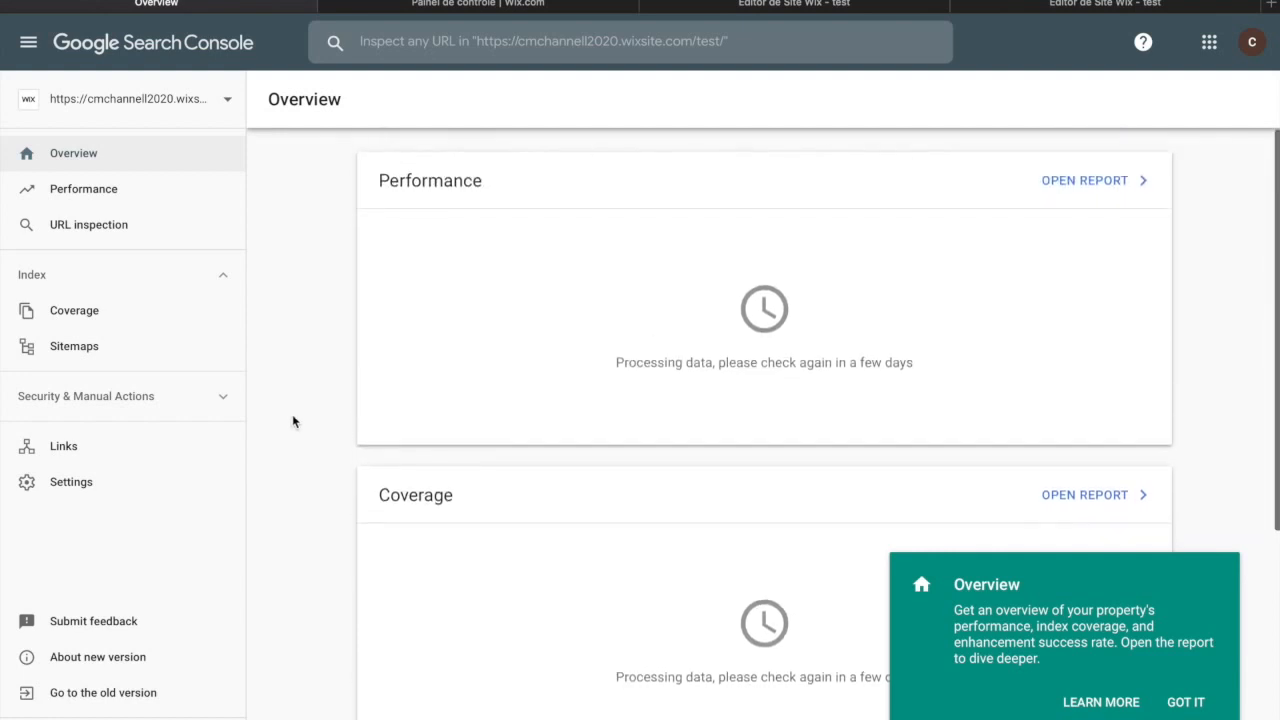
# Step: Dismiss the Overview tip and open the Sitemaps report under Index
pyautogui.click(1184, 700)
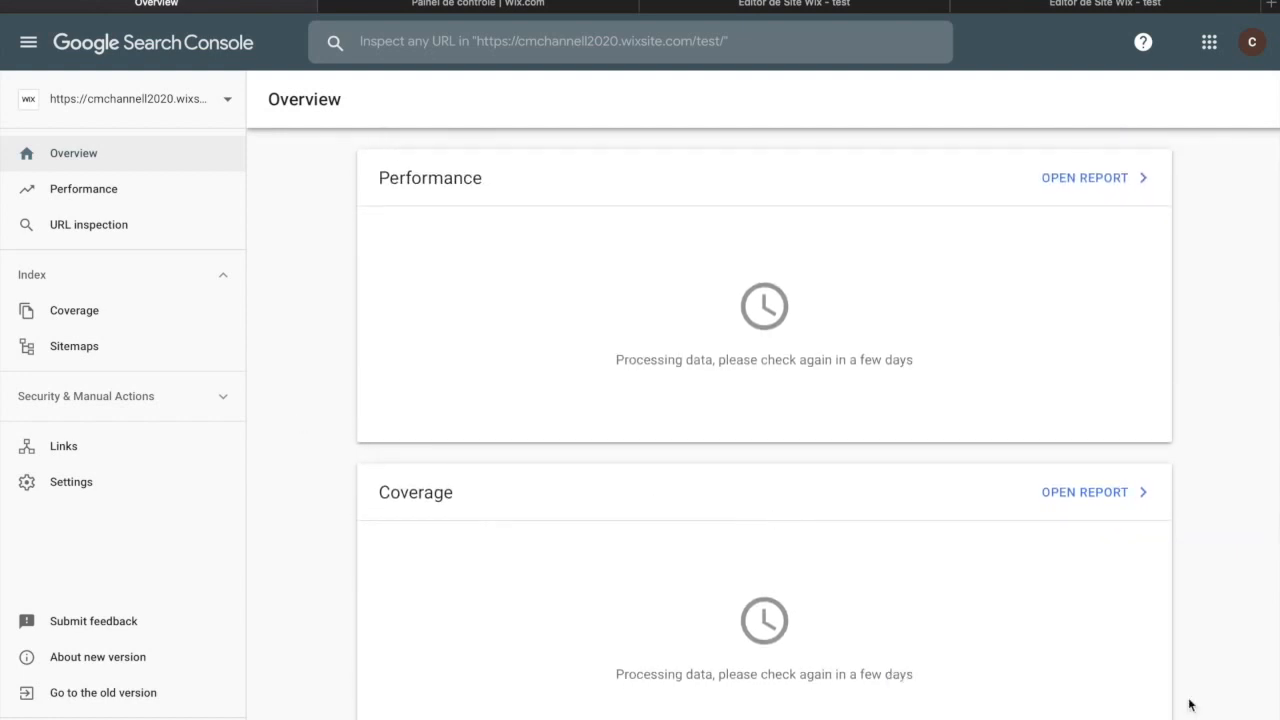
pyautogui.moveTo(336, 314)
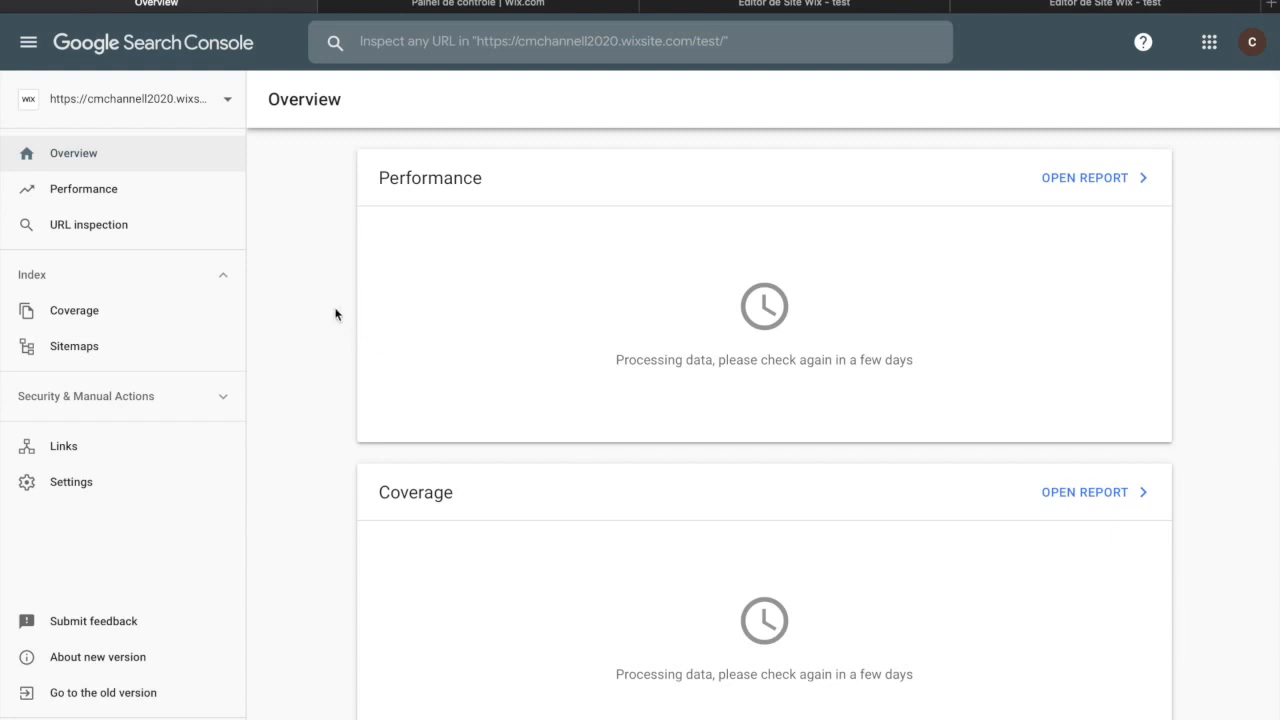
pyautogui.moveTo(312, 274)
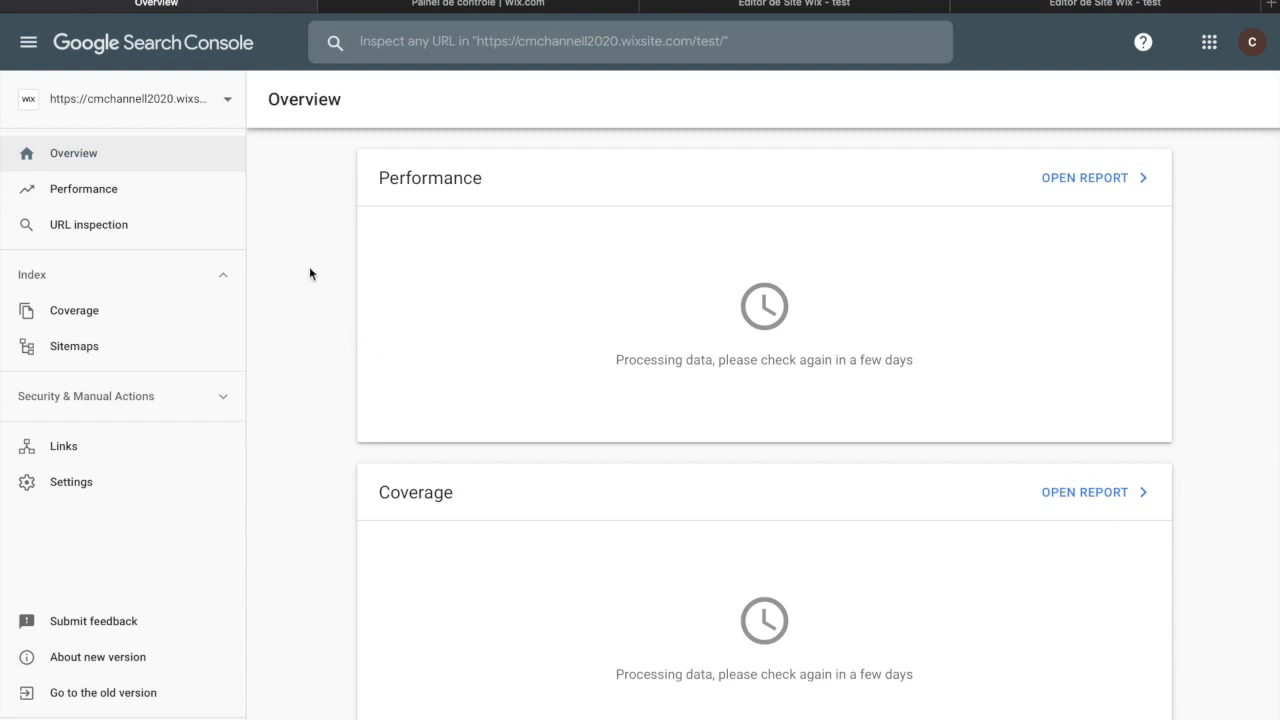
pyautogui.moveTo(270, 198)
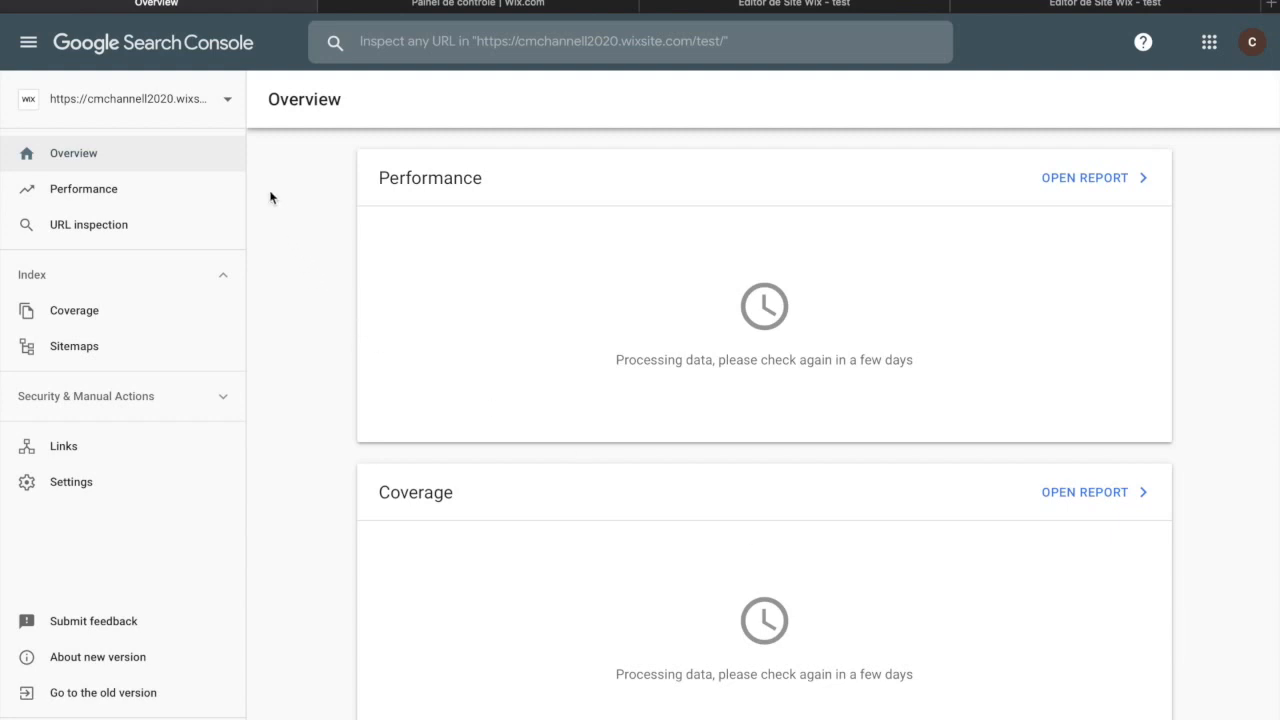
pyautogui.moveTo(376, 232)
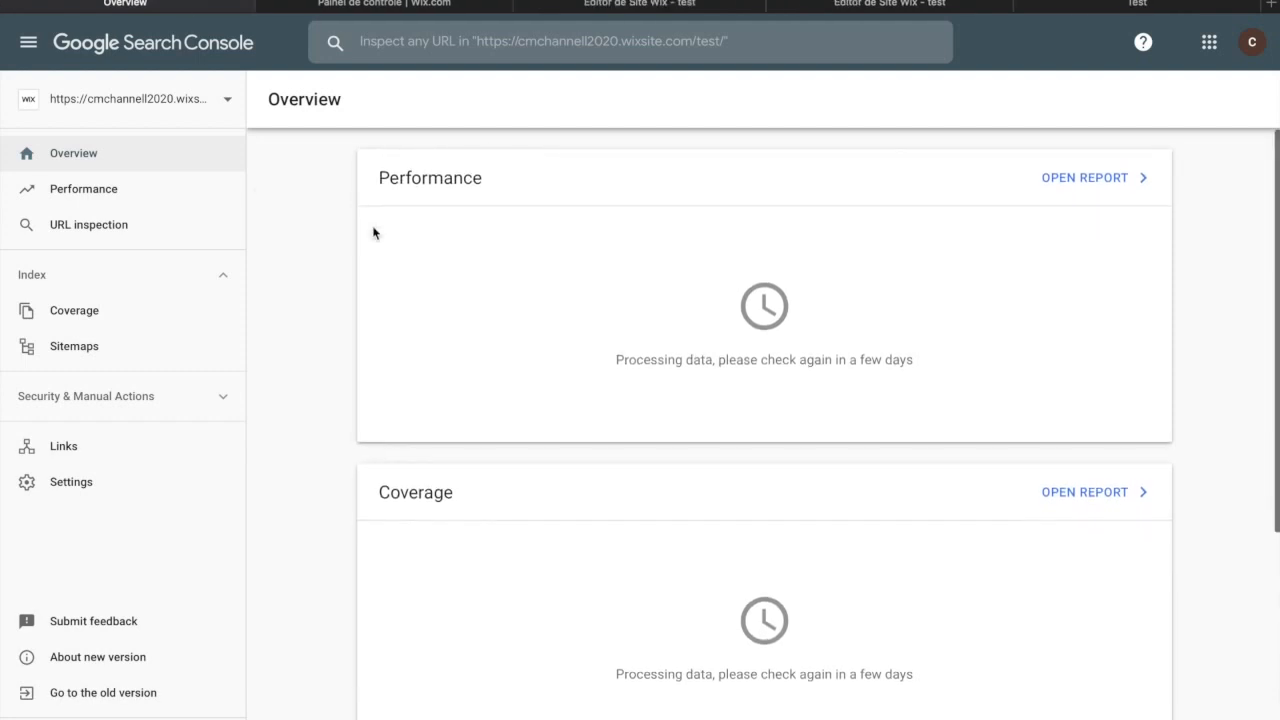
pyautogui.moveTo(532, 340)
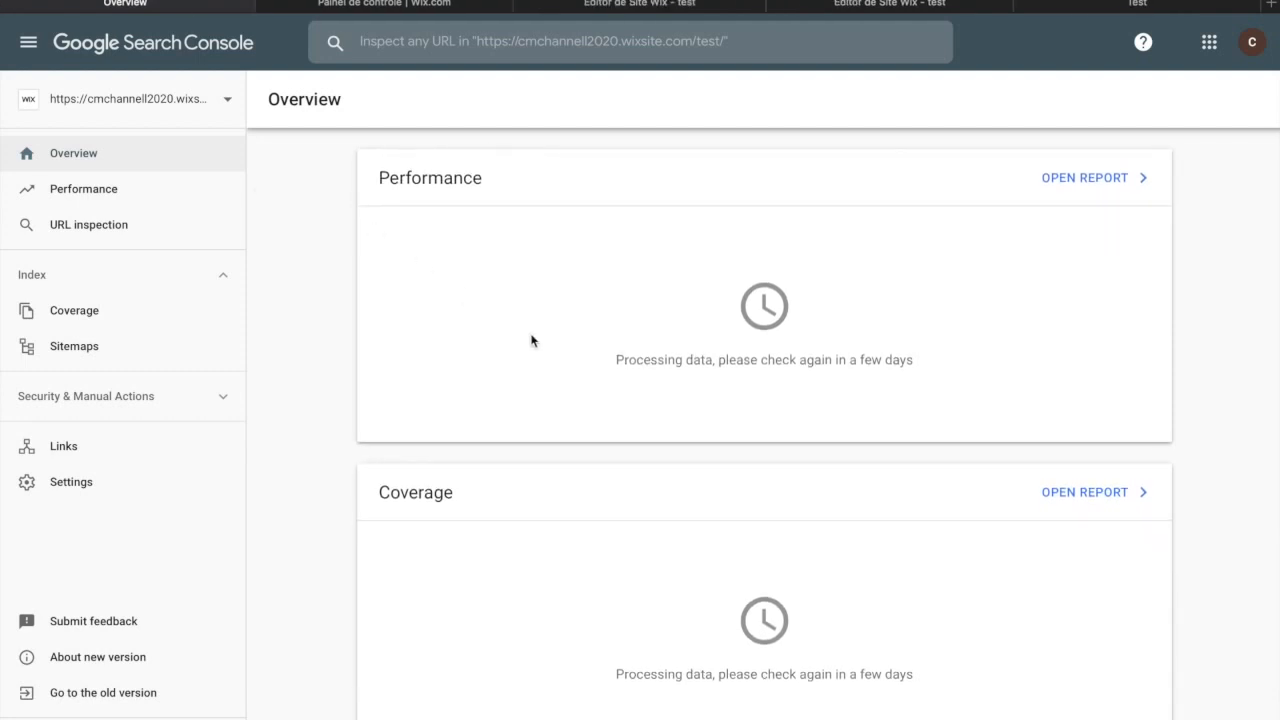
pyautogui.moveTo(156, 338)
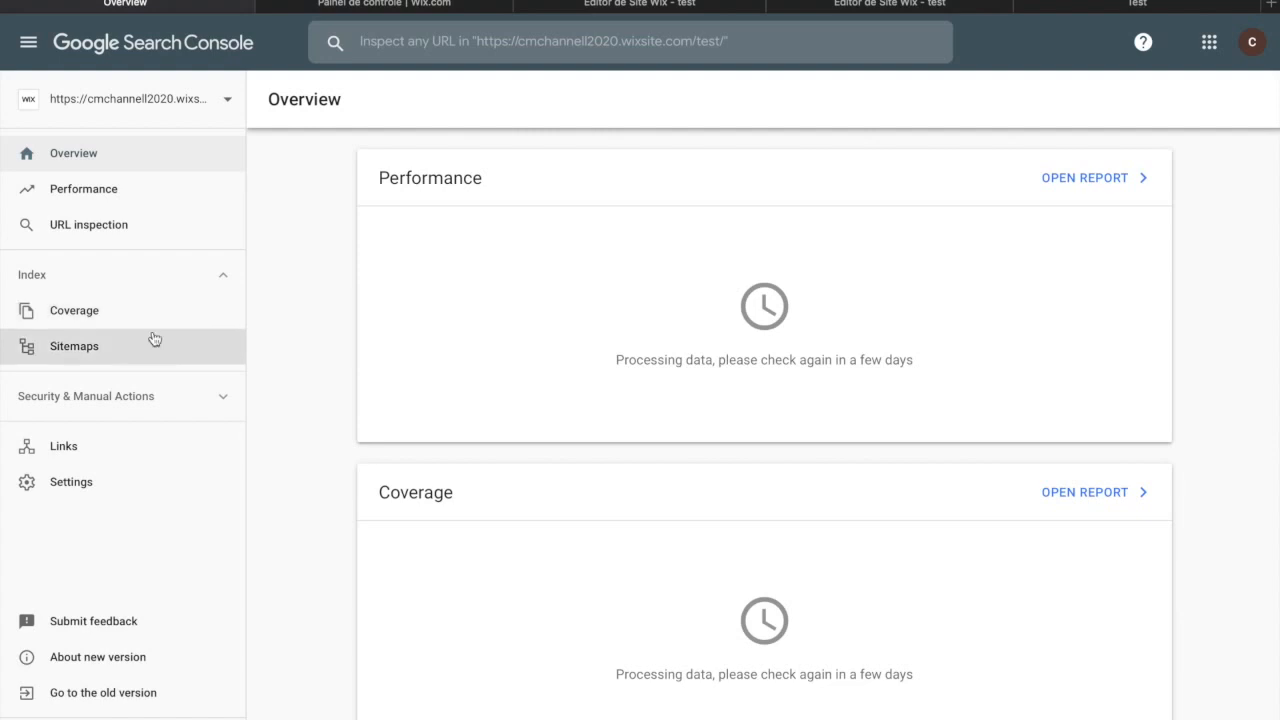
pyautogui.moveTo(270, 324)
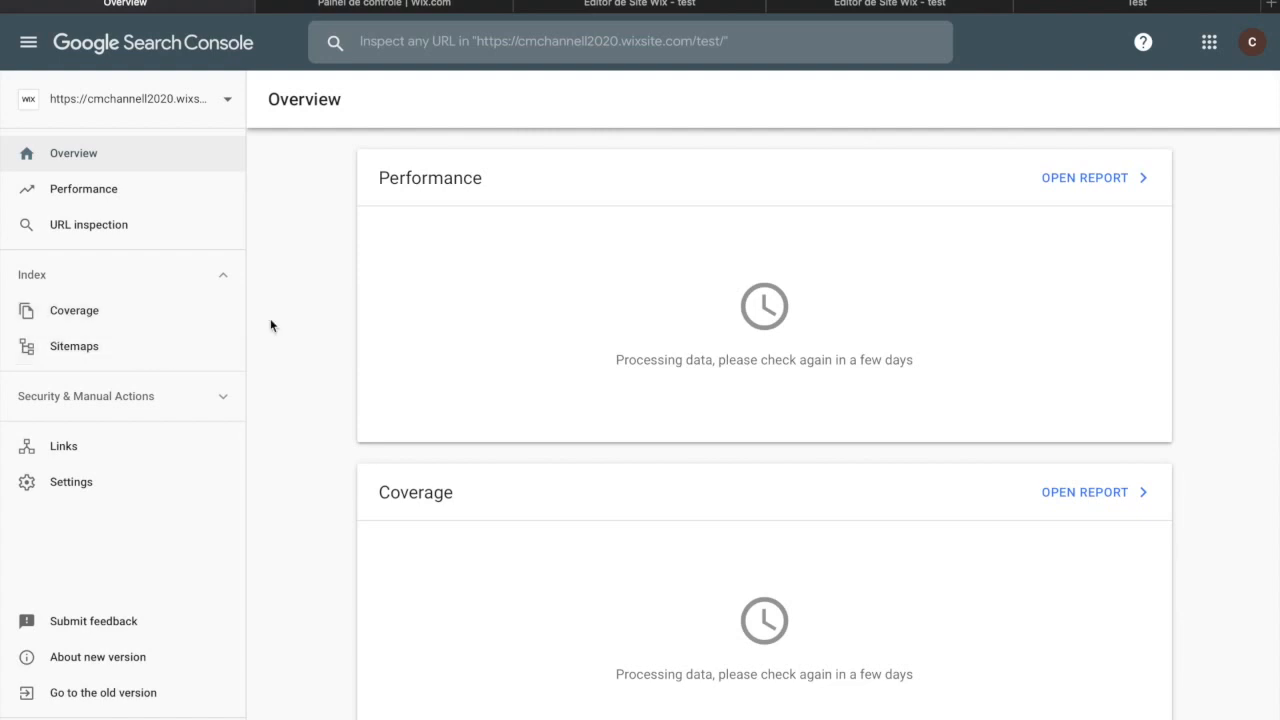
pyautogui.moveTo(264, 312)
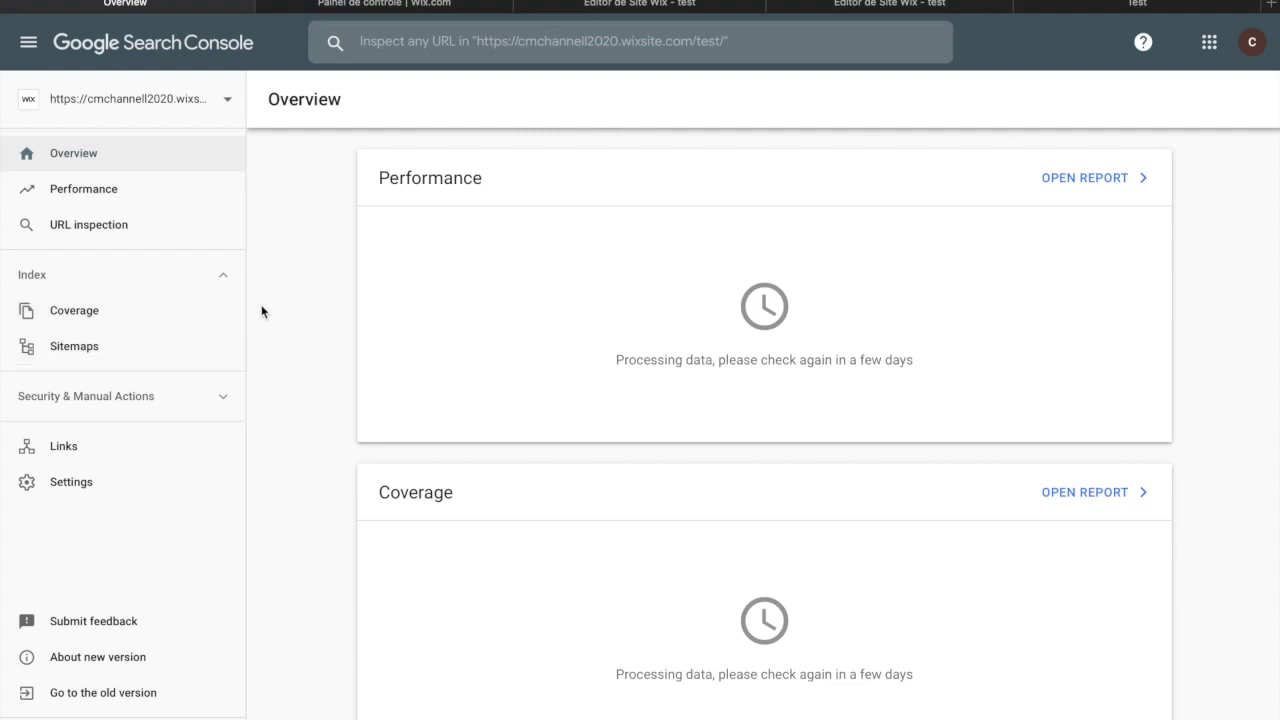
pyautogui.moveTo(158, 316)
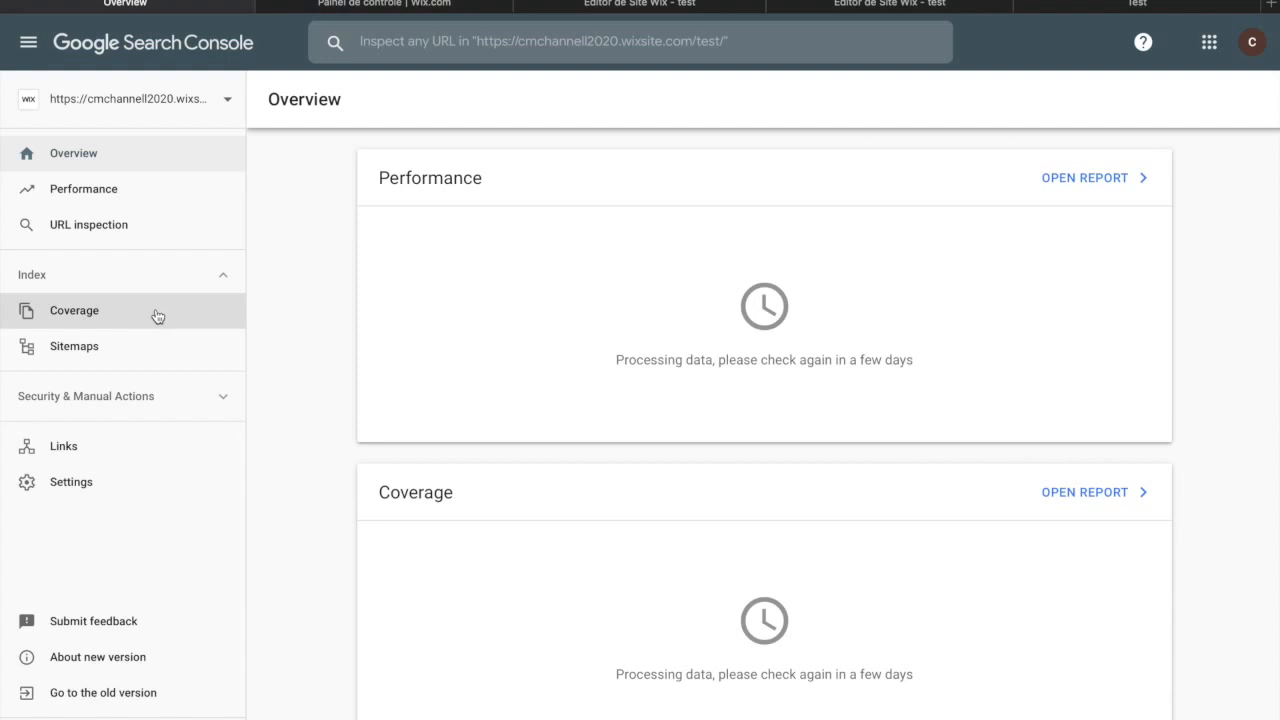
pyautogui.moveTo(178, 316)
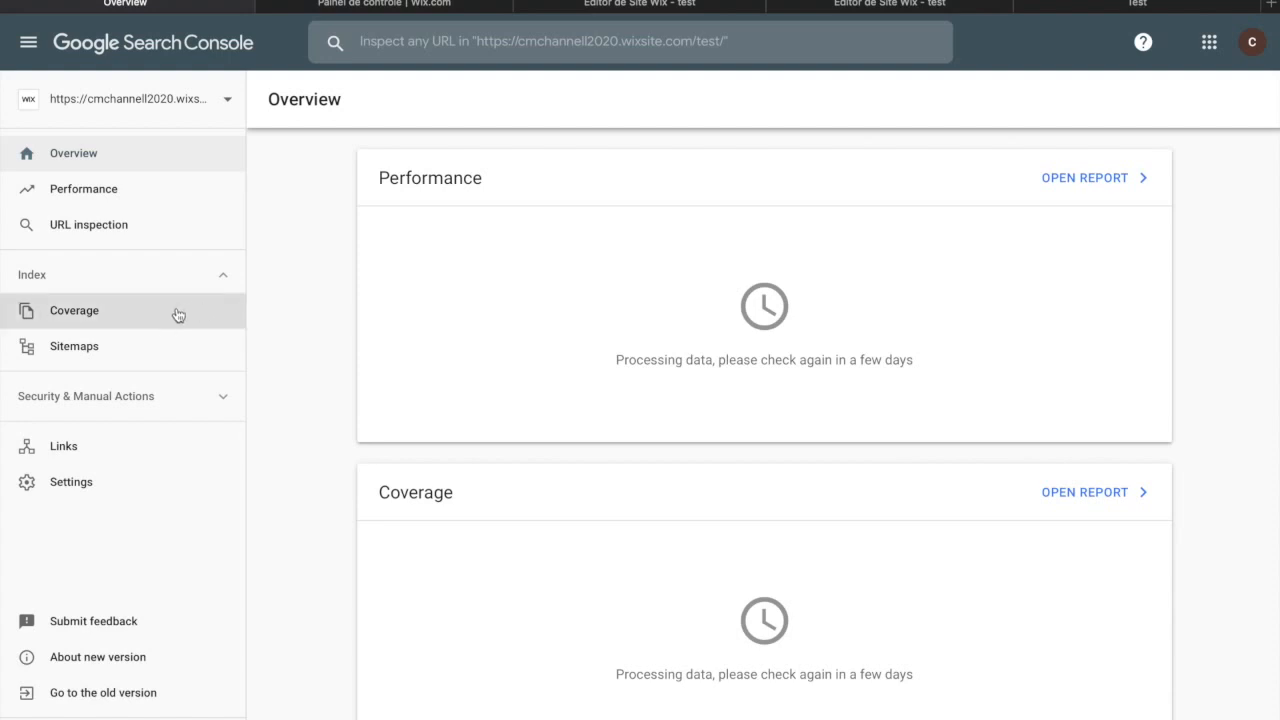
pyautogui.moveTo(286, 320)
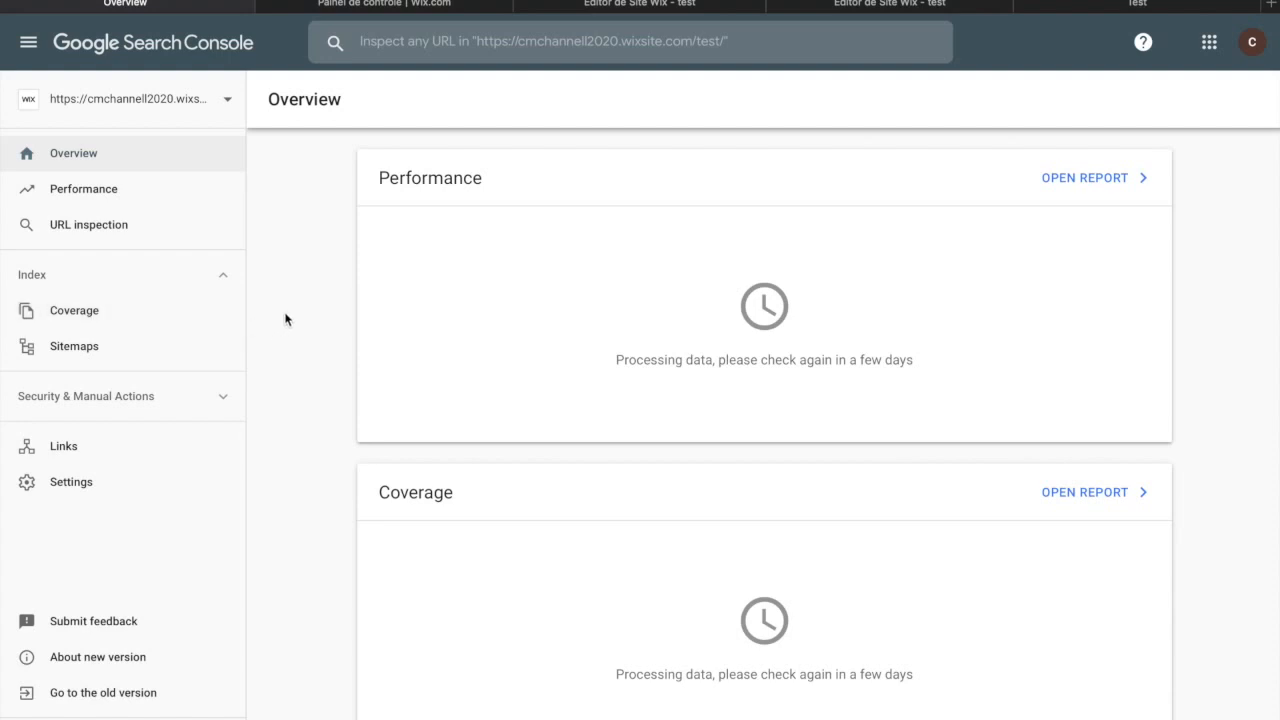
pyautogui.moveTo(72, 346)
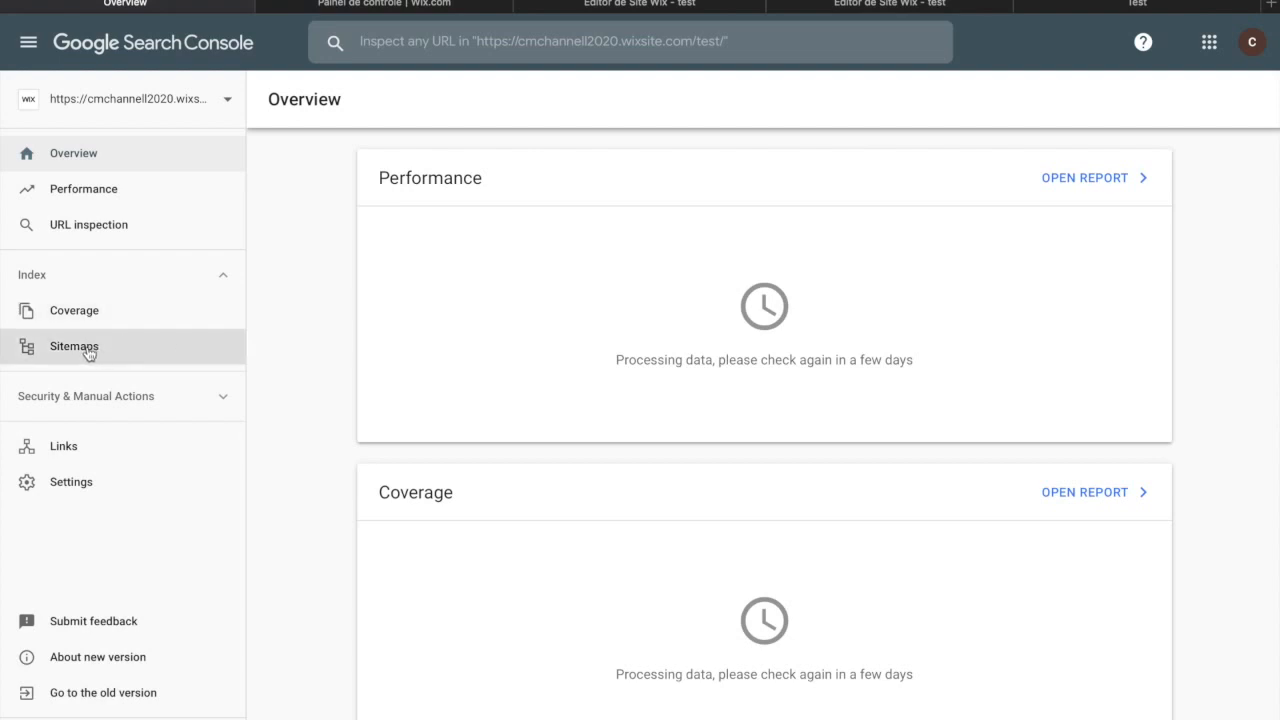
pyautogui.moveTo(166, 348)
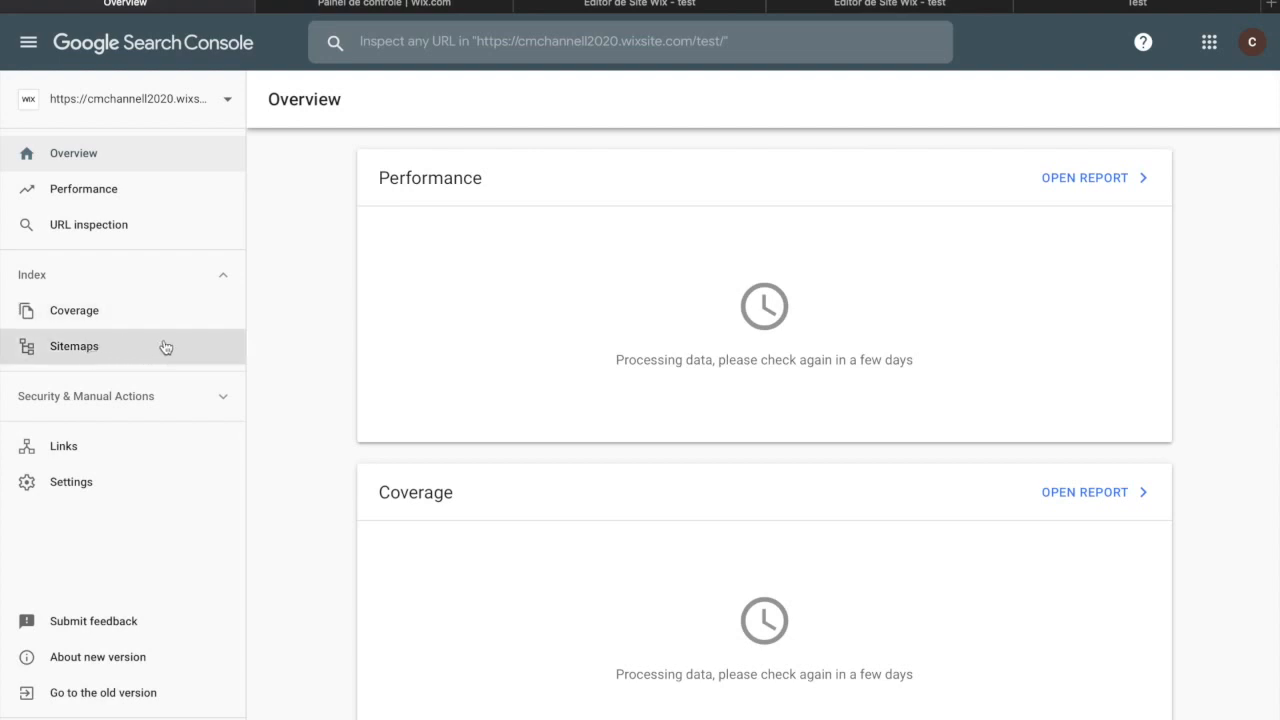
pyautogui.click(72, 346)
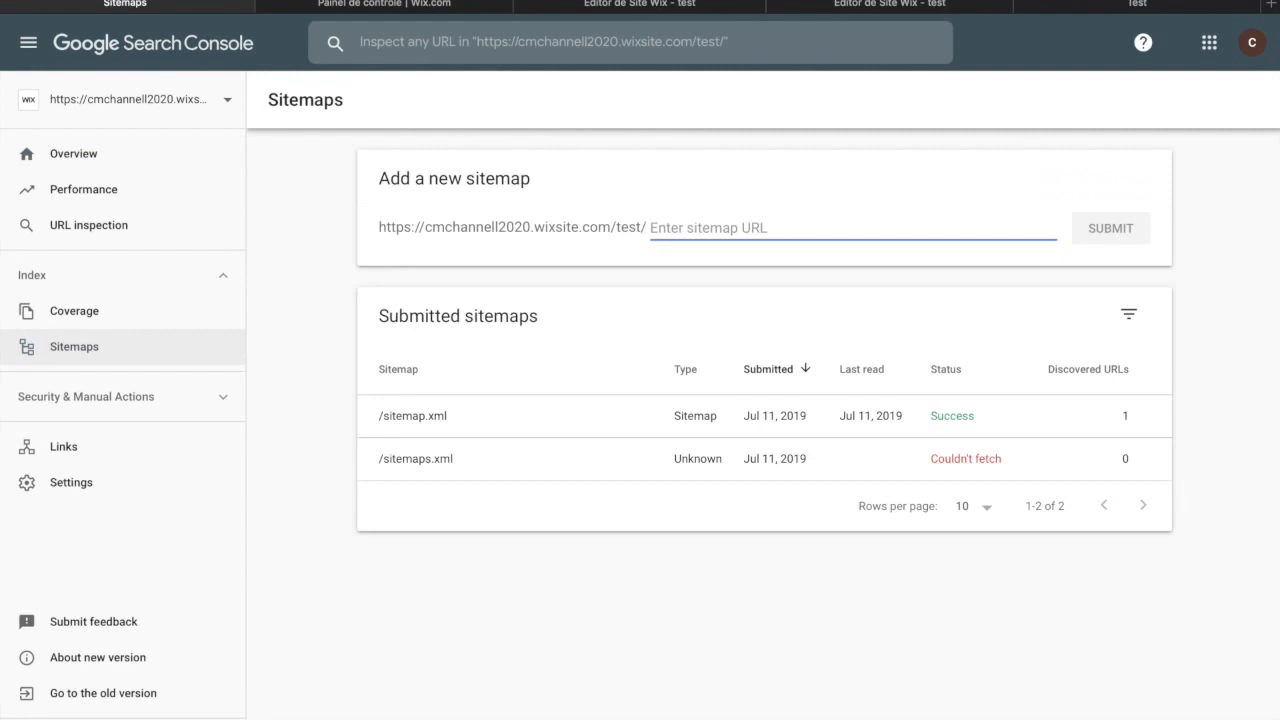